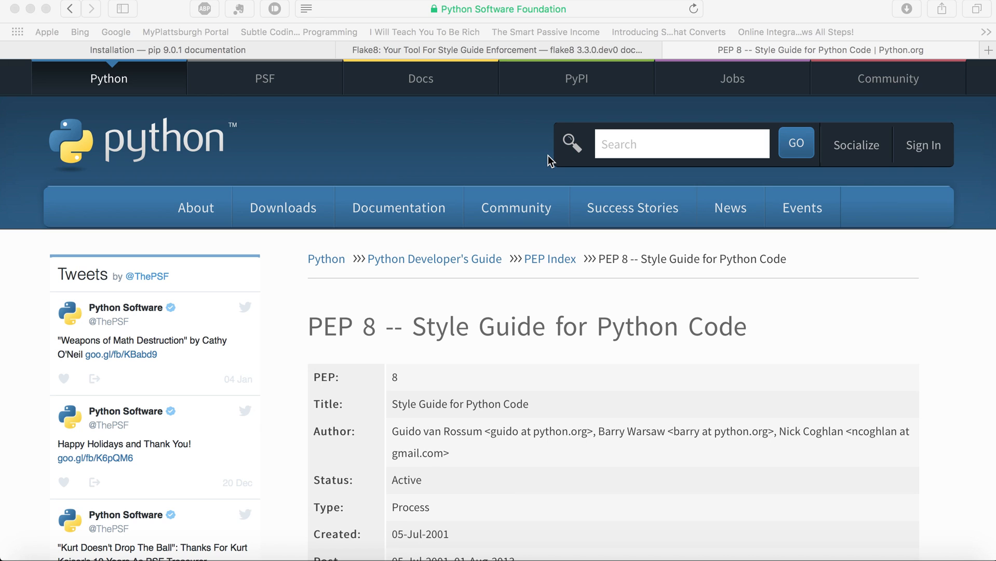
# Step: Scroll through bad_practice.py in vim to review its current contents
pyautogui.scroll(-3)
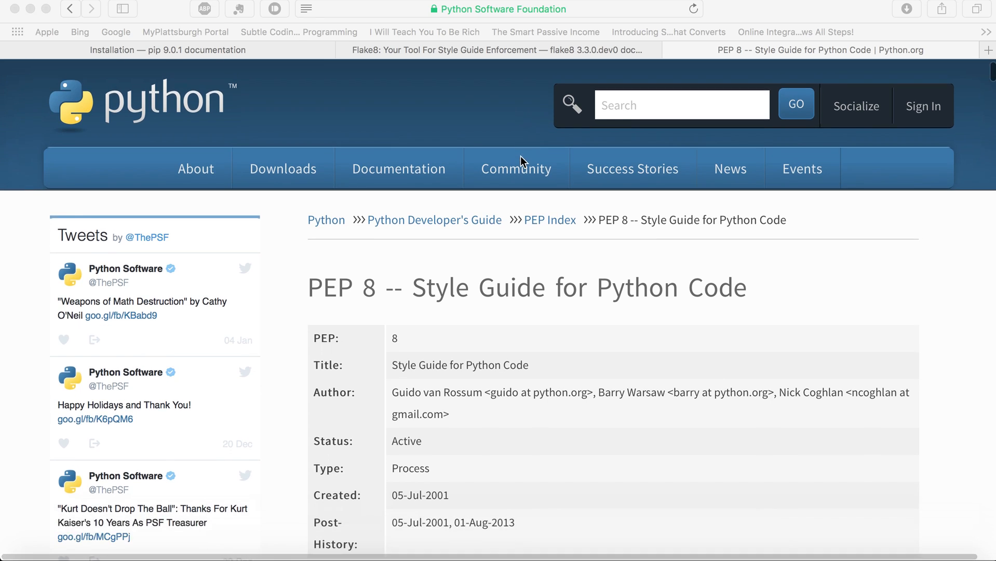
pyautogui.scroll(-3)
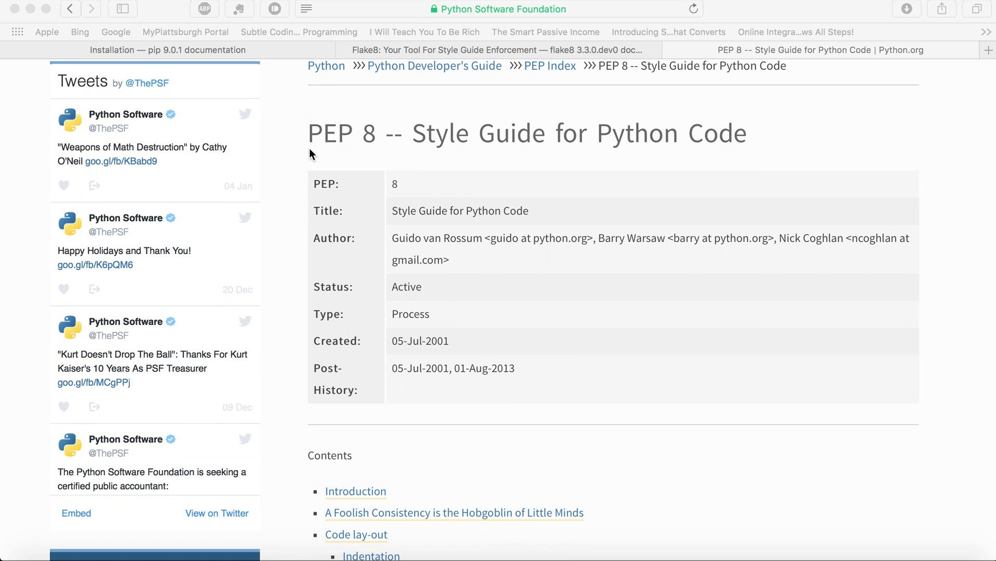
pyautogui.moveTo(372, 139)
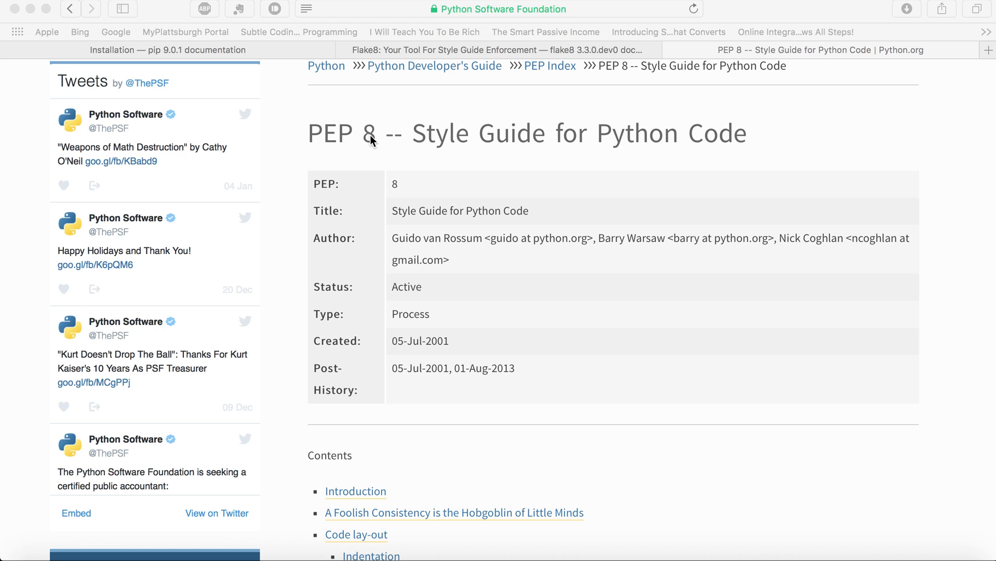
pyautogui.moveTo(376, 156)
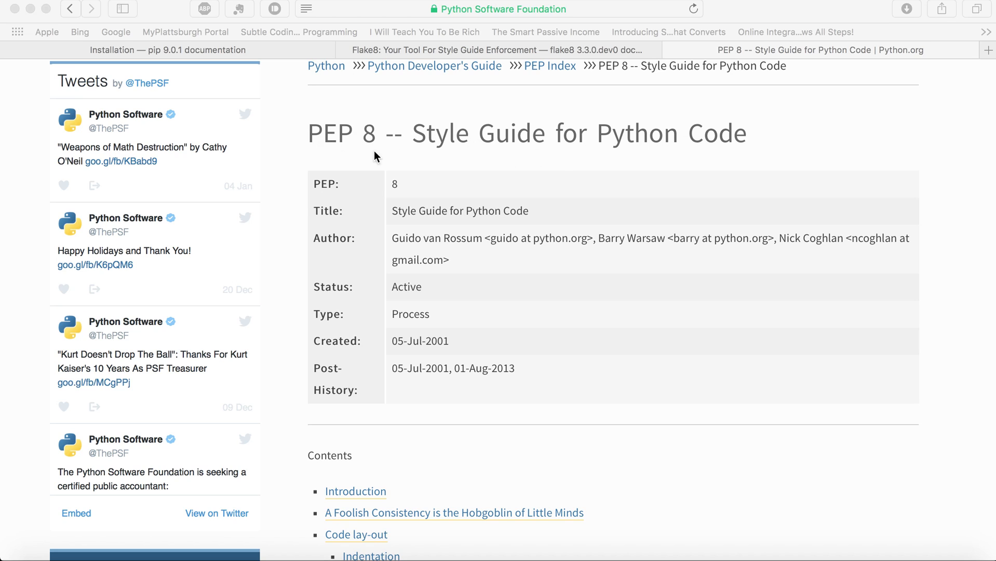
pyautogui.moveTo(326, 127)
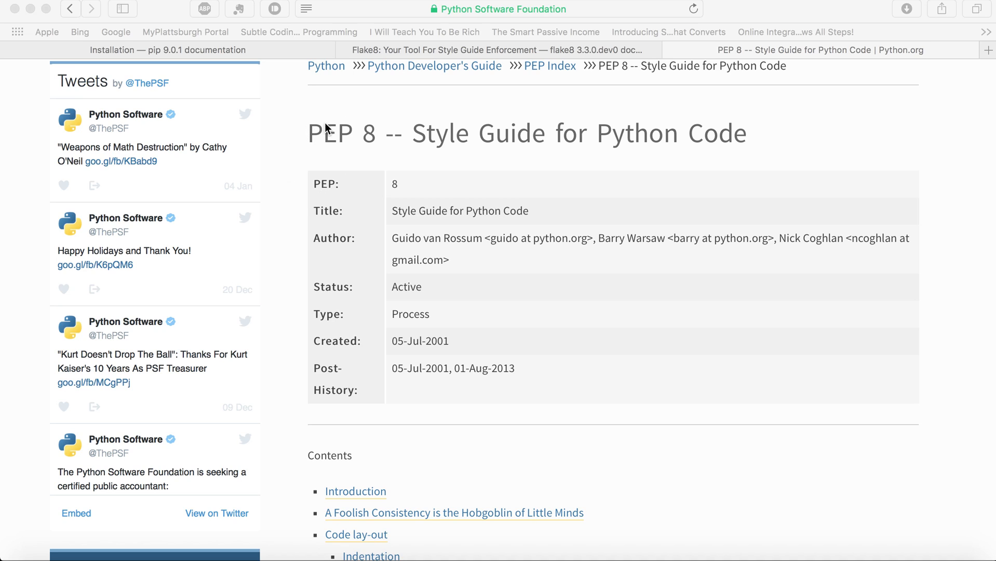
pyautogui.moveTo(327, 150)
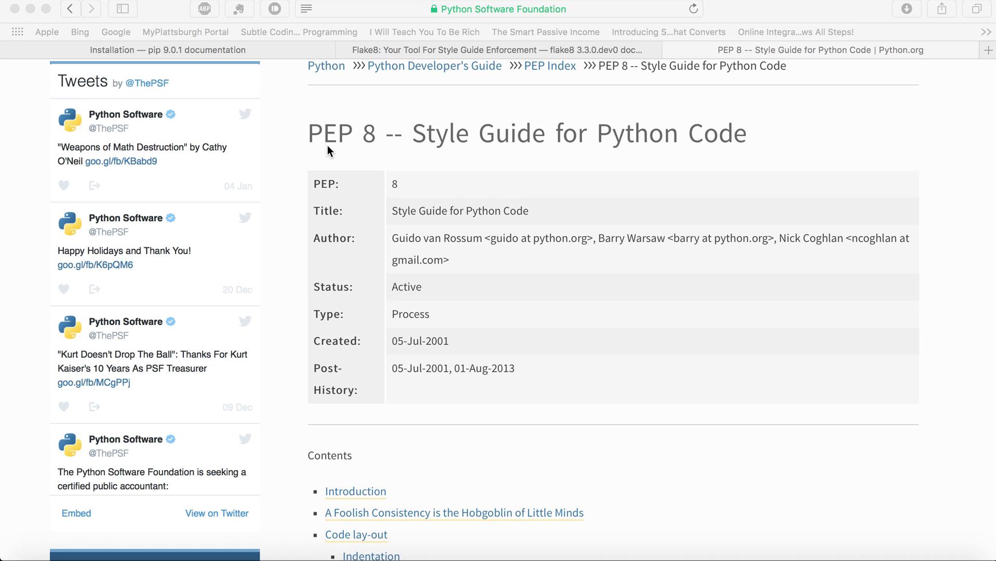
pyautogui.moveTo(262, 214)
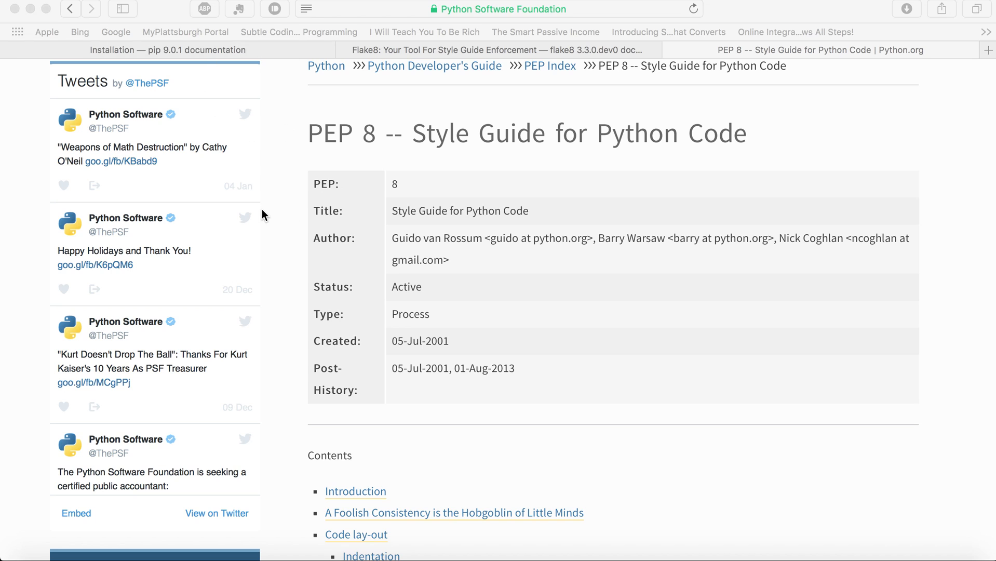
pyautogui.scroll(-3)
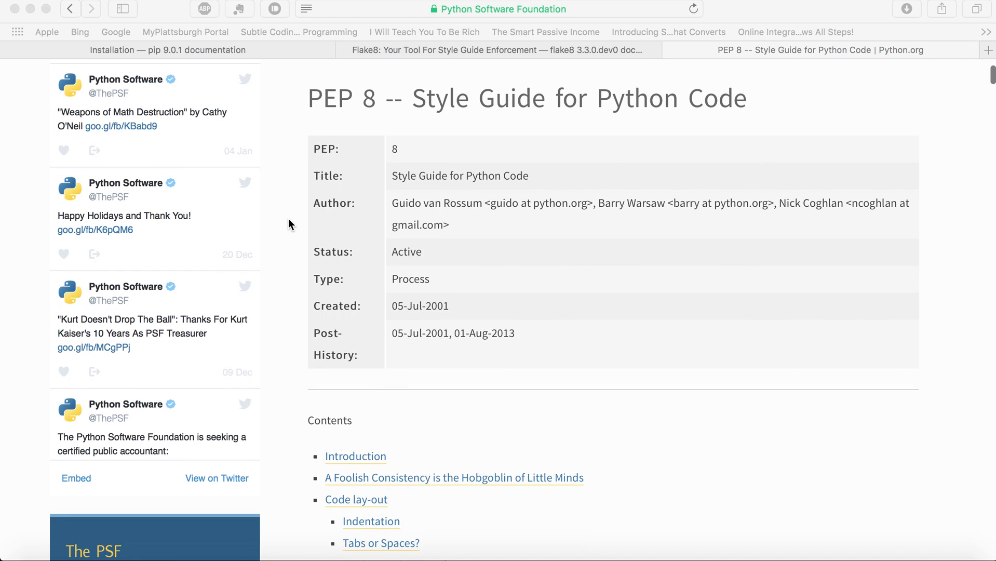
pyautogui.scroll(-3)
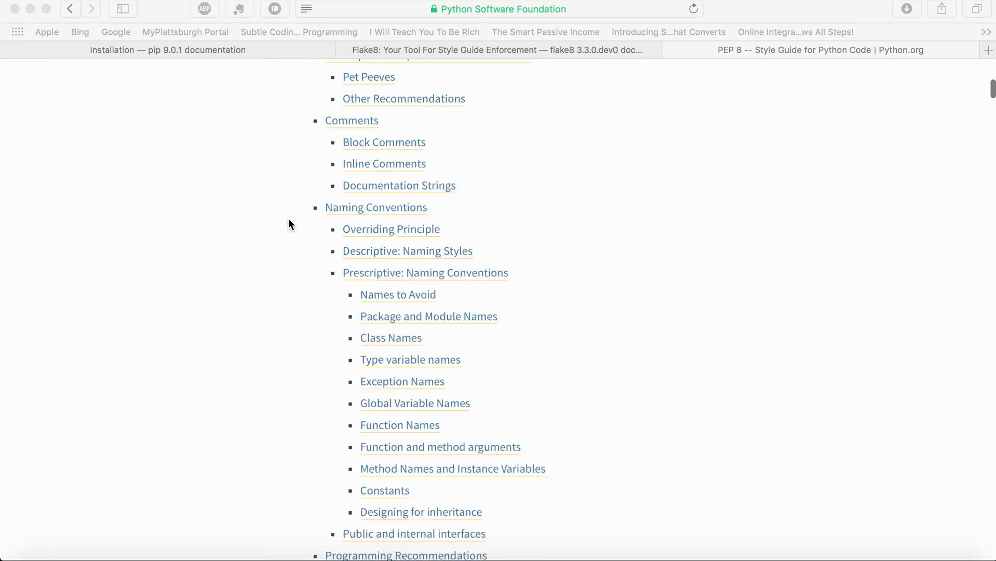
pyautogui.scroll(3)
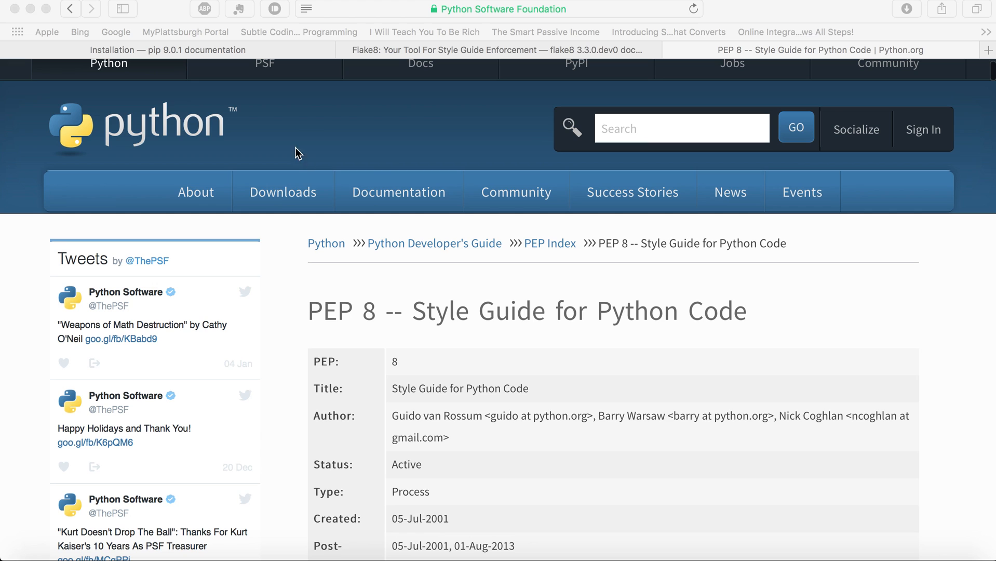
pyautogui.scroll(-3)
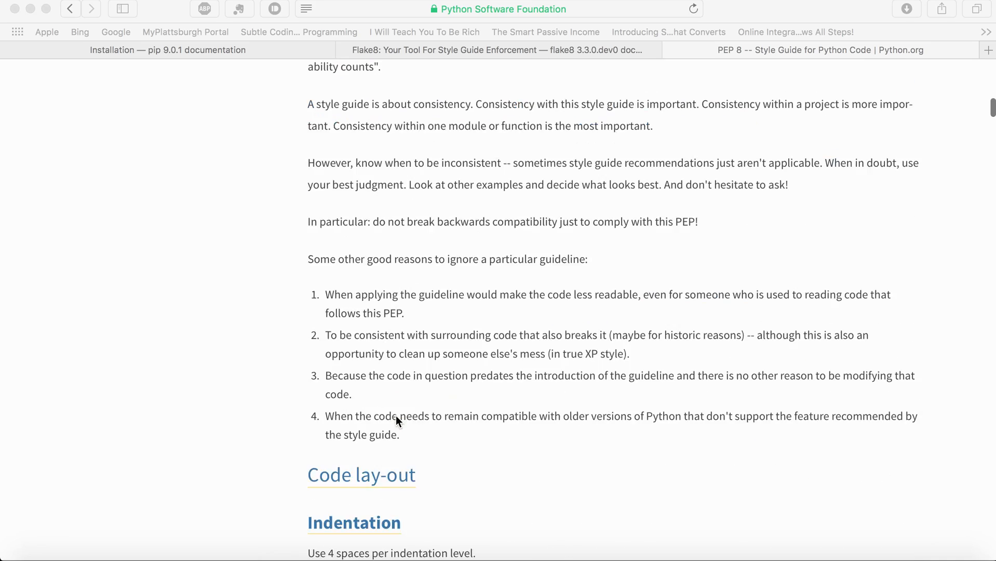
pyautogui.scroll(-3)
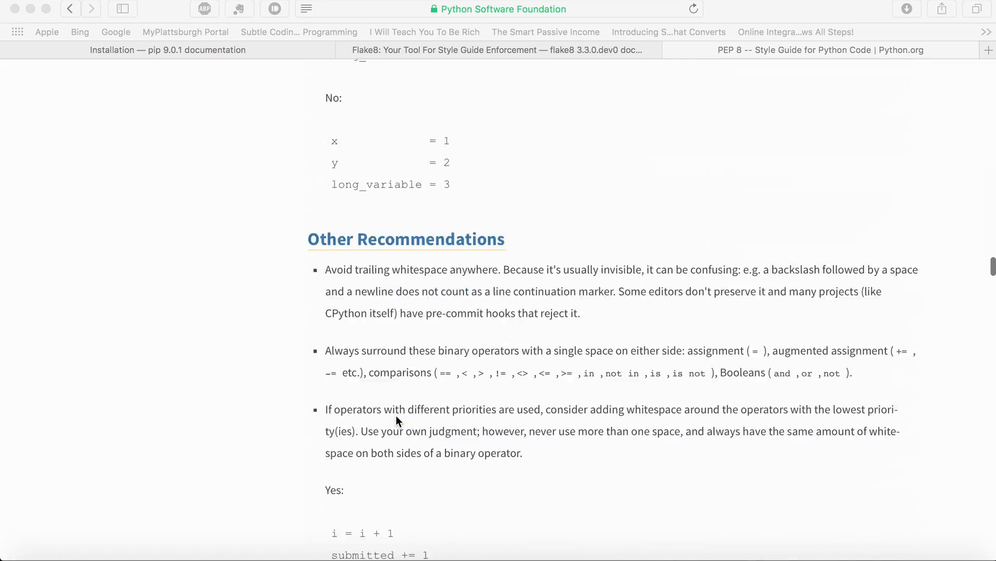
pyautogui.scroll(3)
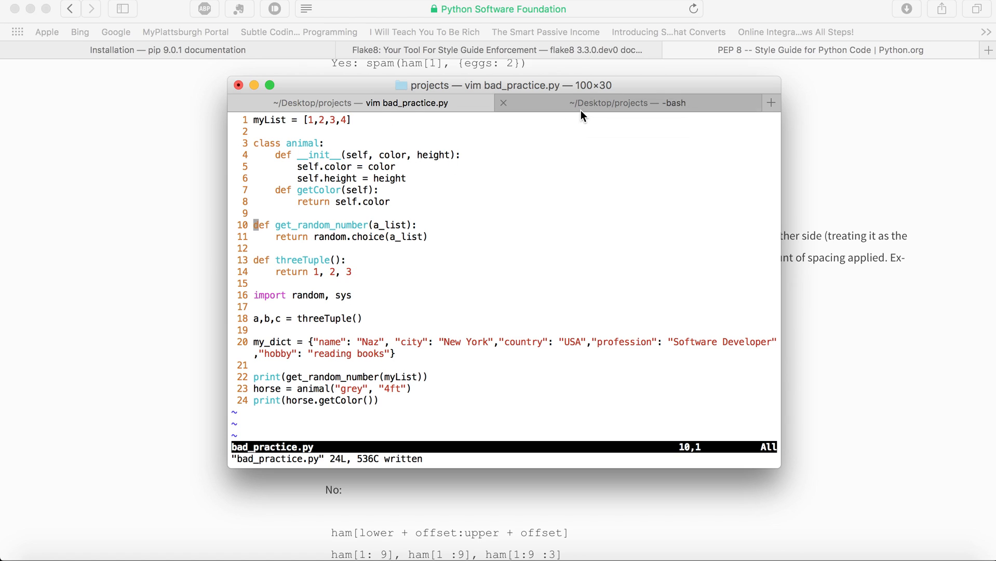
# Step: Run python3 bad_practice.py in the -bash tab, which prints 2 and grey
pyautogui.click(628, 102)
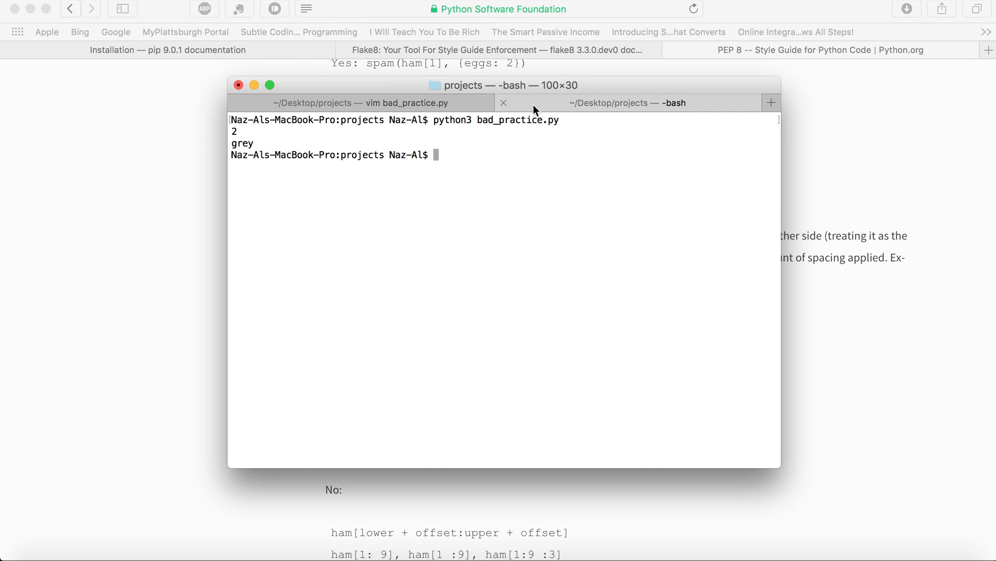
pyautogui.write('pyth')
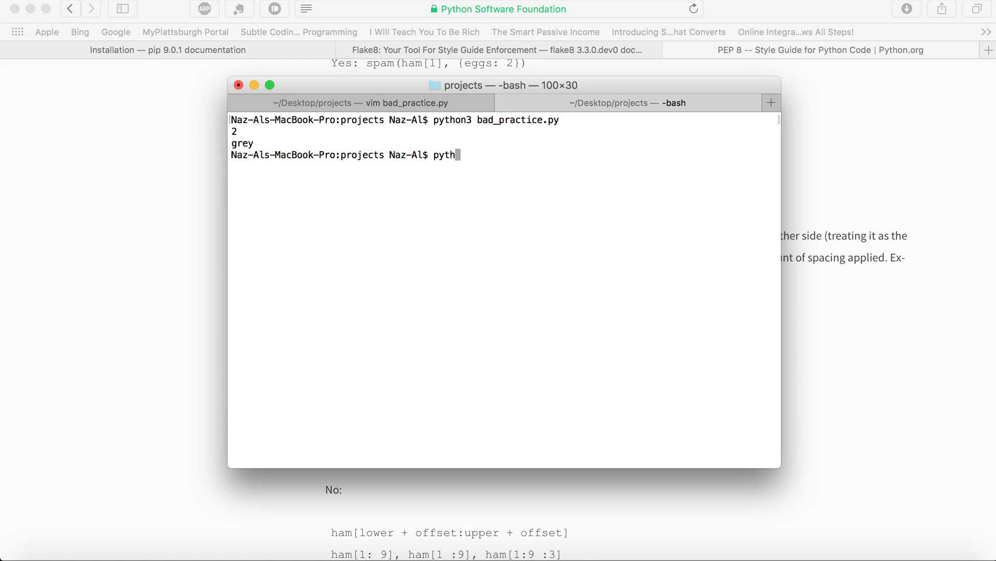
pyautogui.write('on3')
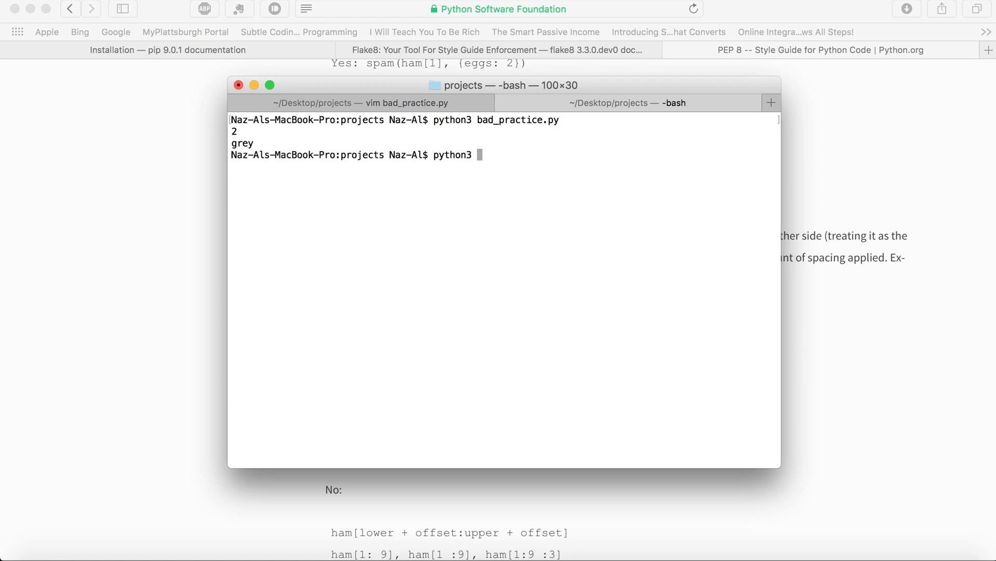
pyautogui.write('bad_practice.py')
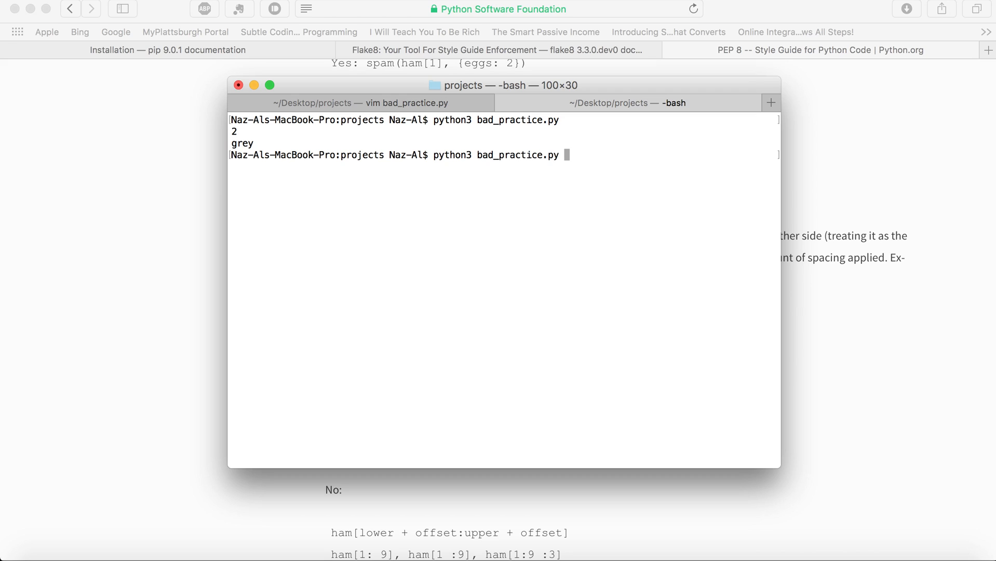
pyautogui.press('enter')
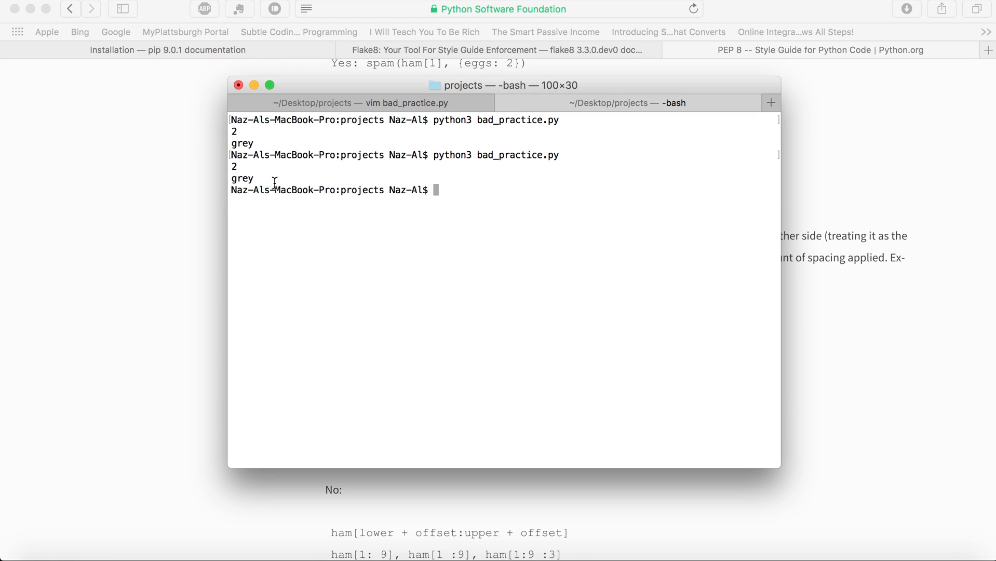
pyautogui.moveTo(276, 179)
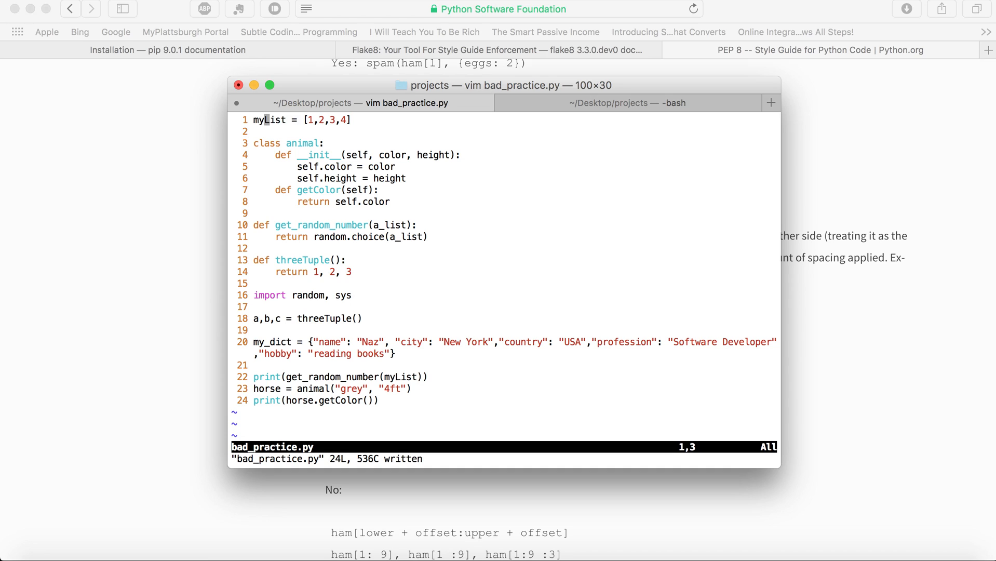
pyautogui.moveTo(334, 186)
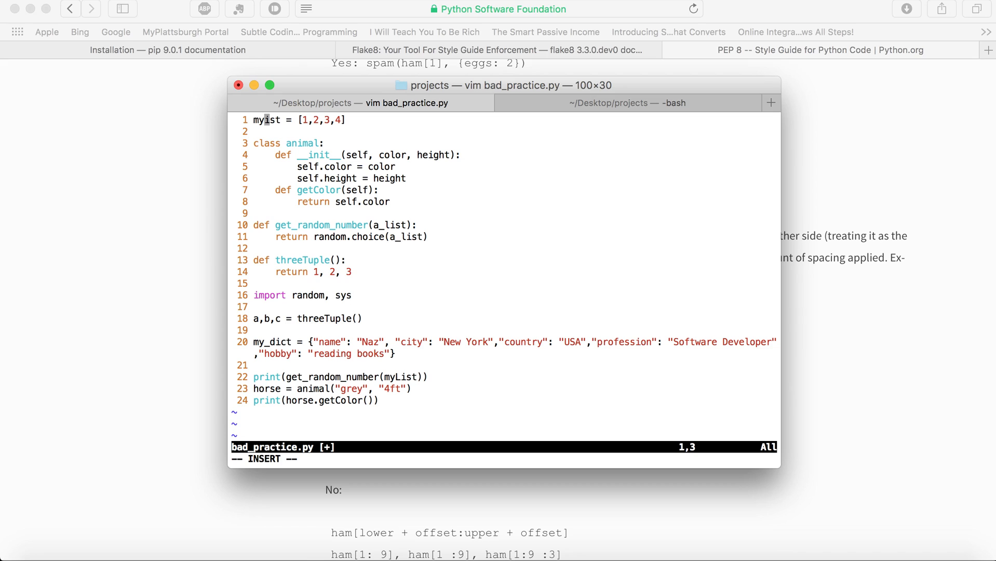
# Step: Insert underscores to rename identifiers, giving my_list and class Animal
pyautogui.write('_l')
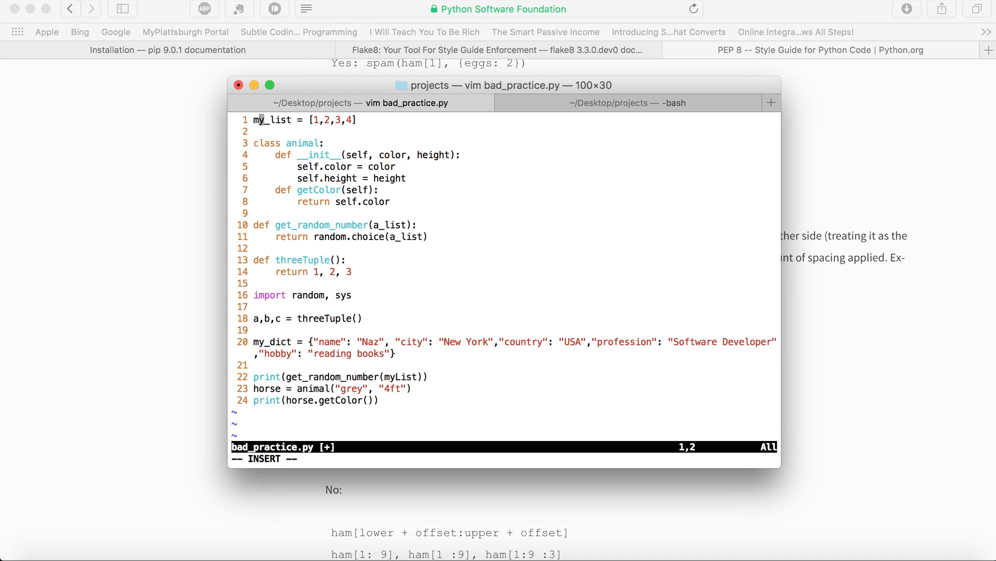
pyautogui.press('Right')
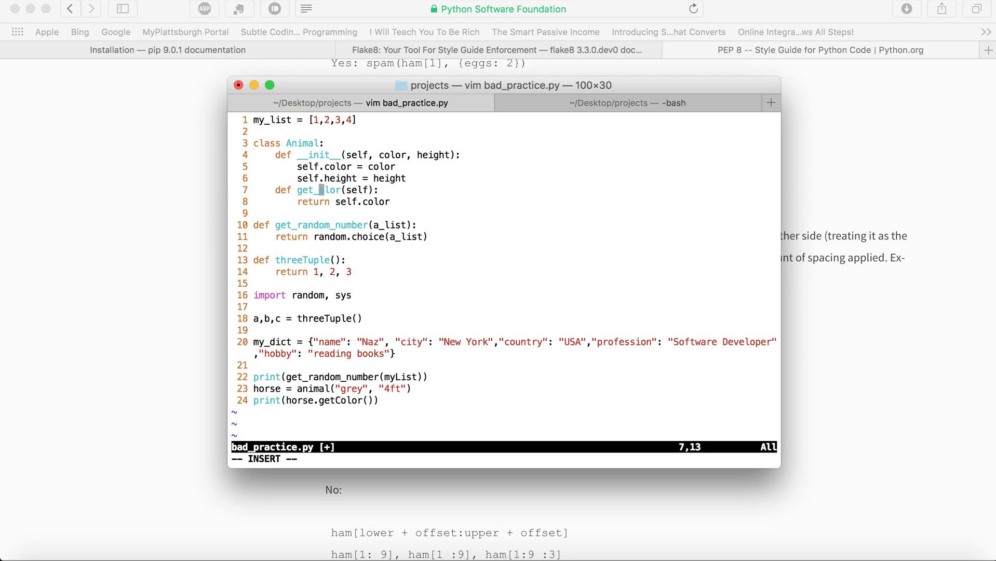
# Step: Finish get_color on line 7 and rename threeTuple to three_tuple on line 13
pyautogui.write('color')
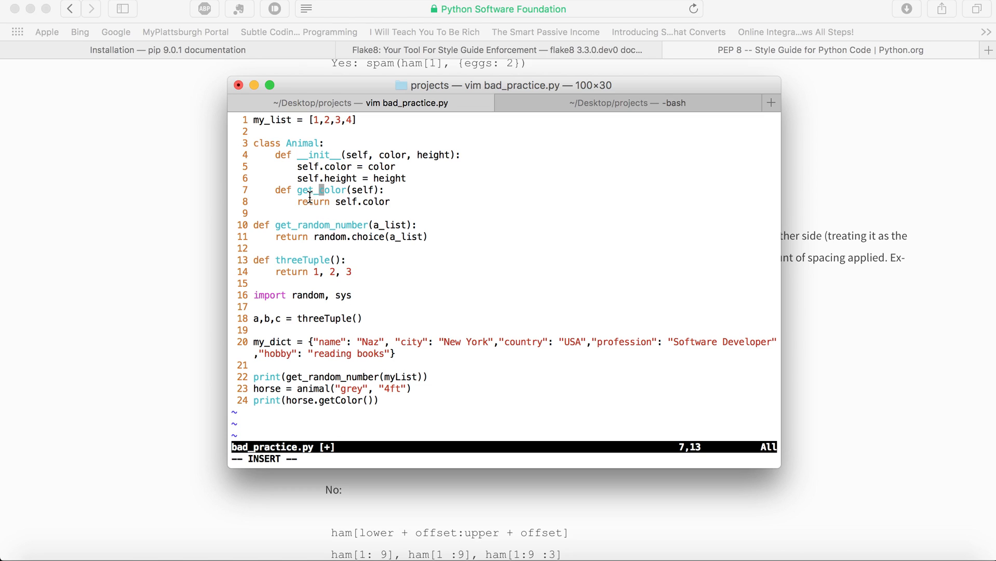
pyautogui.doubleClick(271, 119)
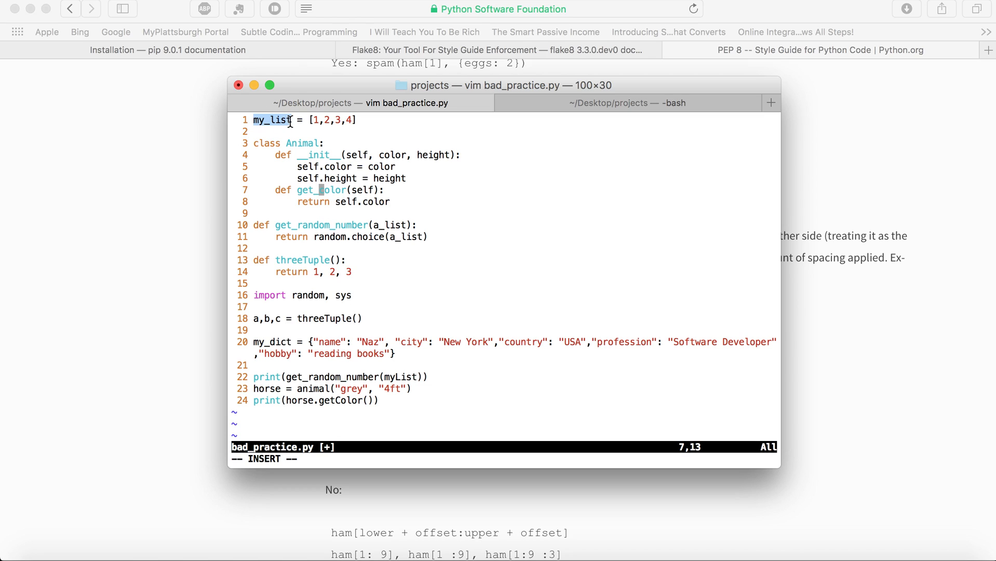
pyautogui.moveTo(375, 219)
pyautogui.write('_')
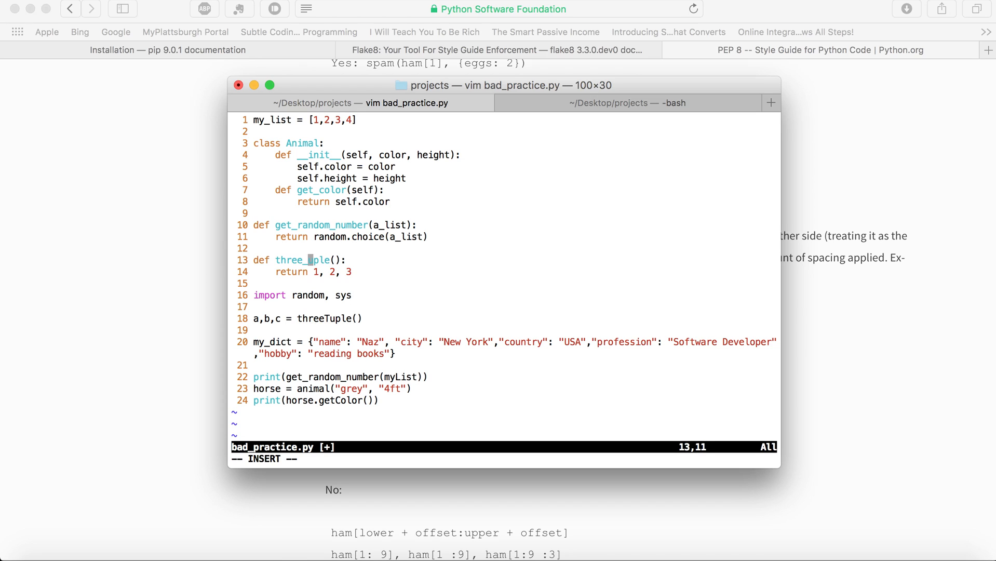
pyautogui.write('tu')
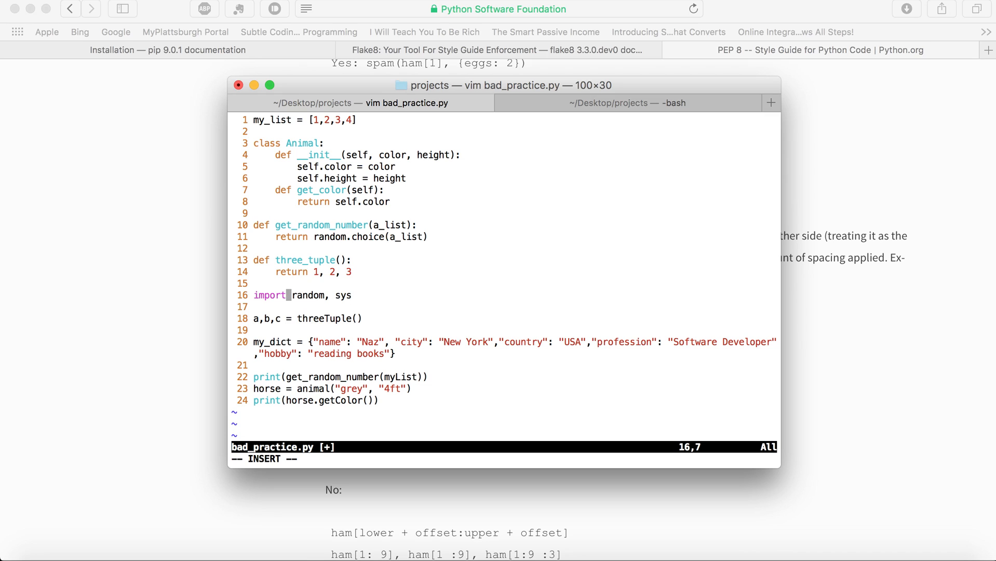
# Step: Place 'import random, sys' on the first line, followed by two blank lines
pyautogui.press('Left')
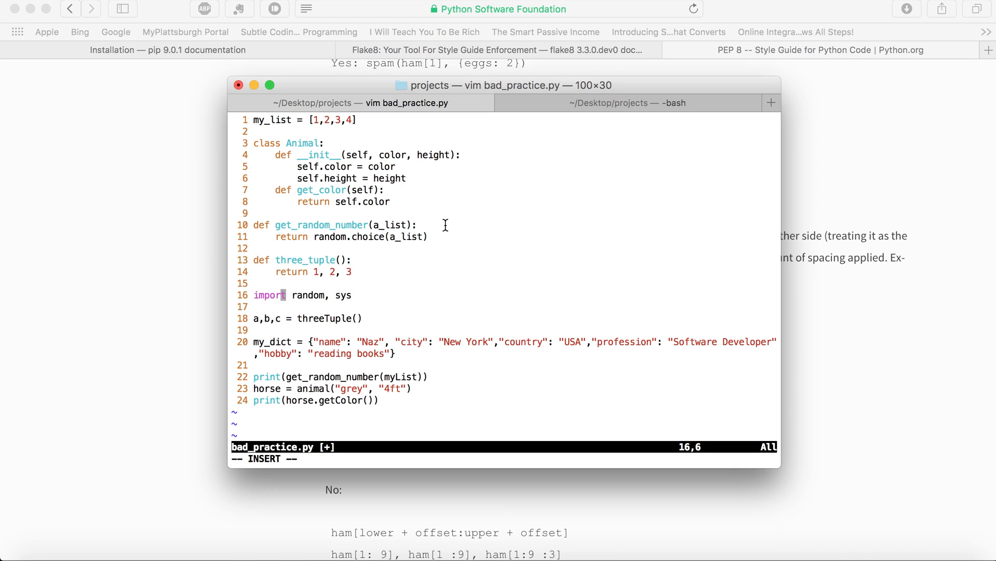
pyautogui.moveTo(406, 288)
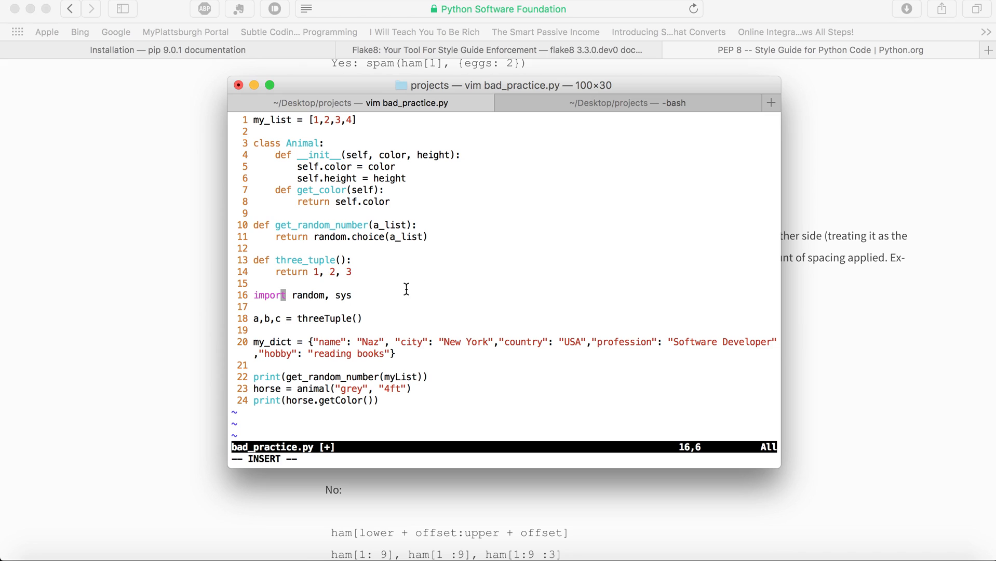
pyautogui.press('Escape')
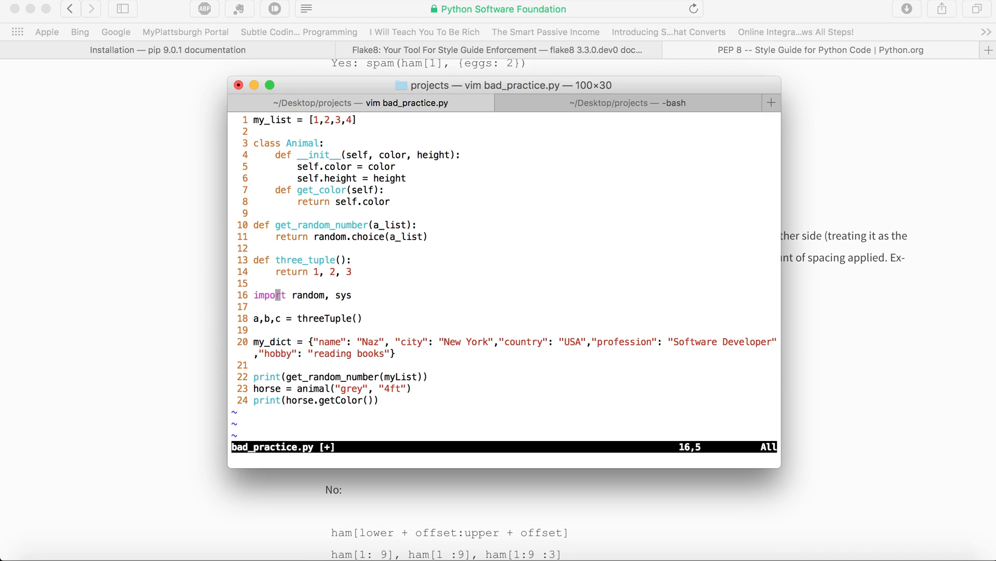
pyautogui.press('V')
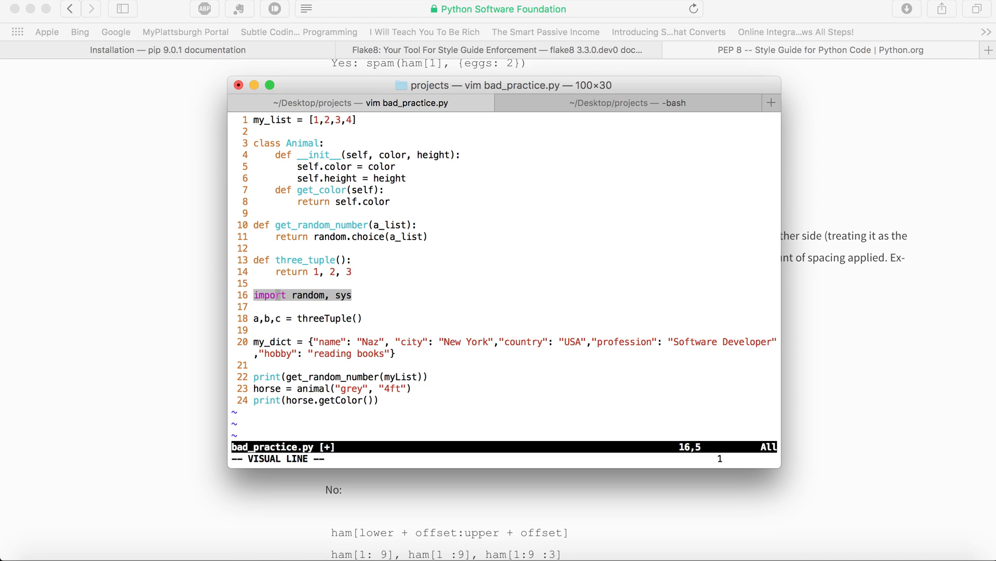
pyautogui.press('d')
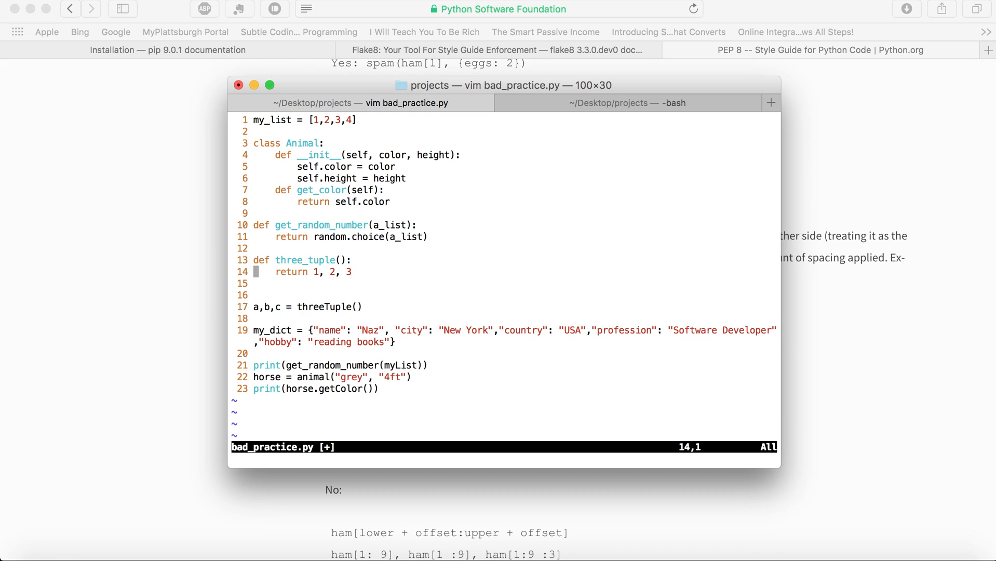
pyautogui.press('gg')
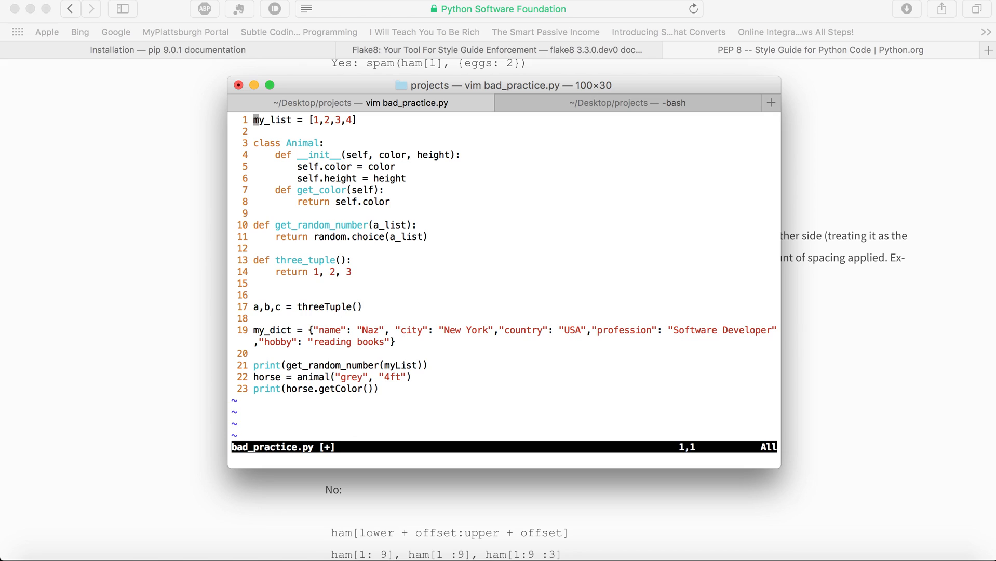
pyautogui.write('import random, sys')
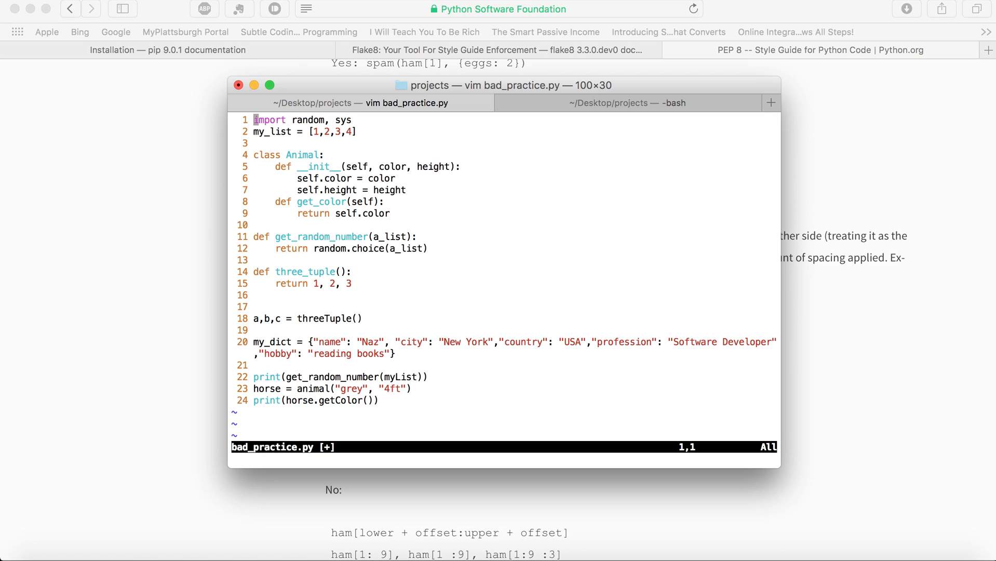
pyautogui.press('w')
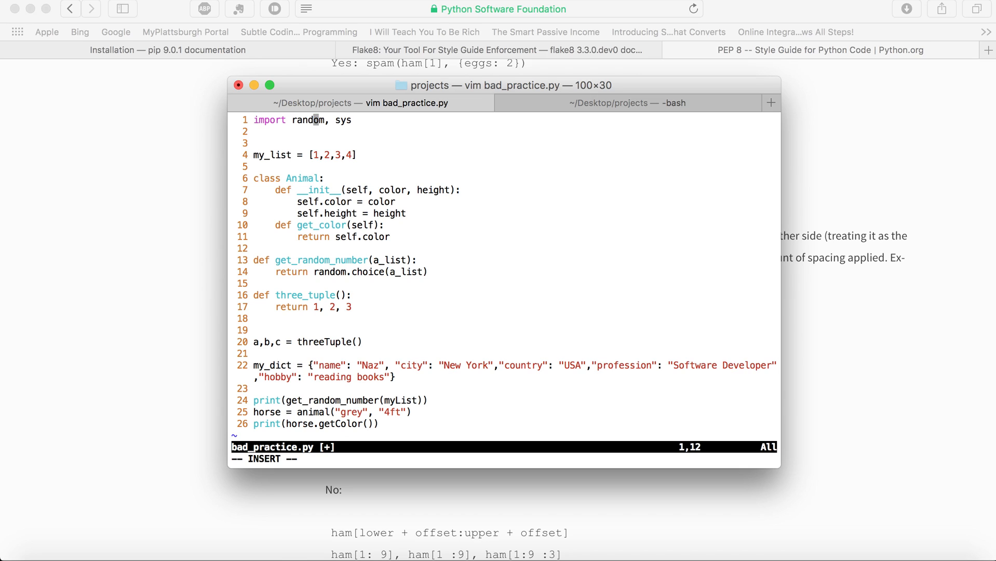
# Step: Split the import into separate random and sys lines and add blank lines between definitions
pyautogui.press('Backspace')
pyautogui.write('import sys')
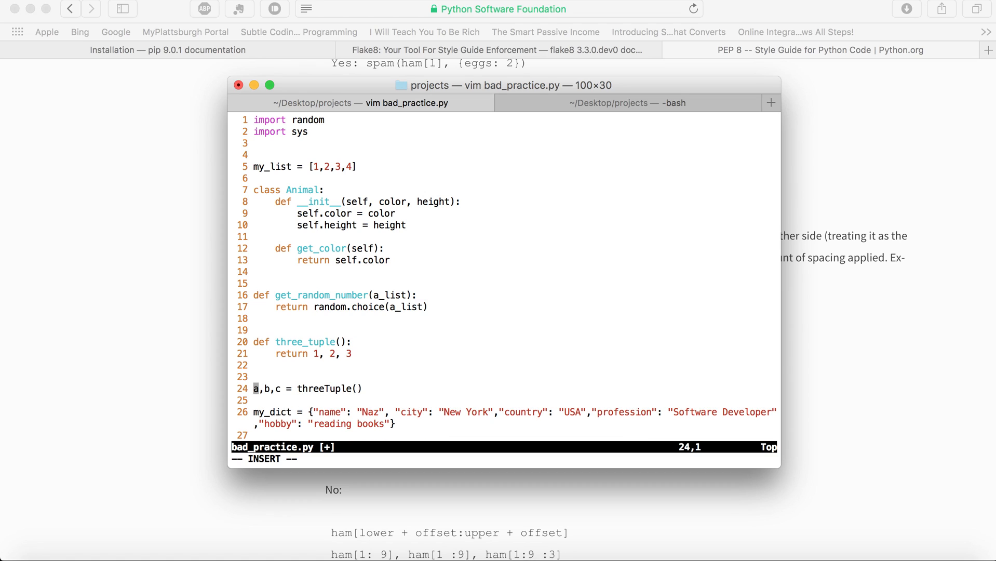
pyautogui.press('Right')
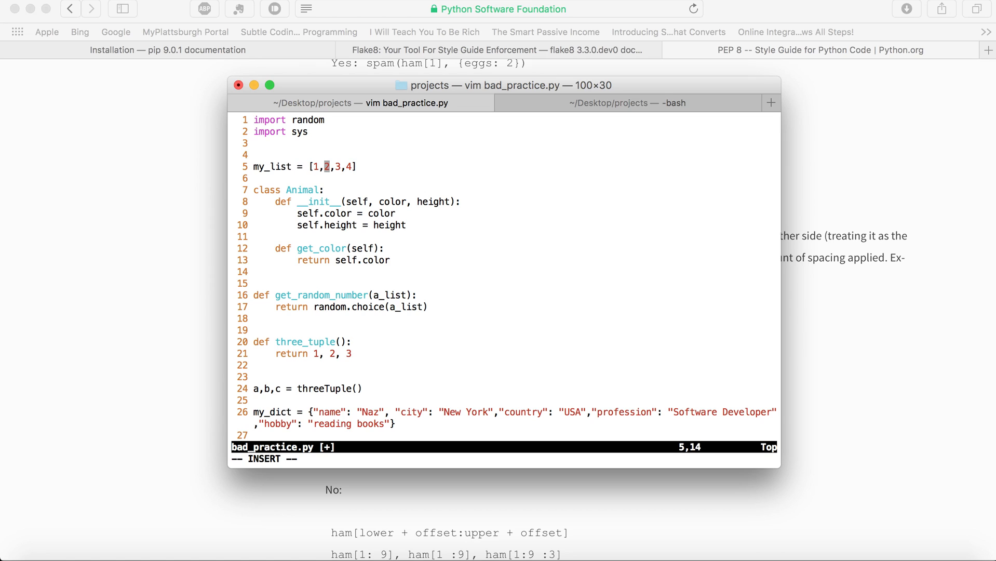
# Step: Add spaces after list and tuple commas and put each my_dict key on its own line
pyautogui.write('" "')
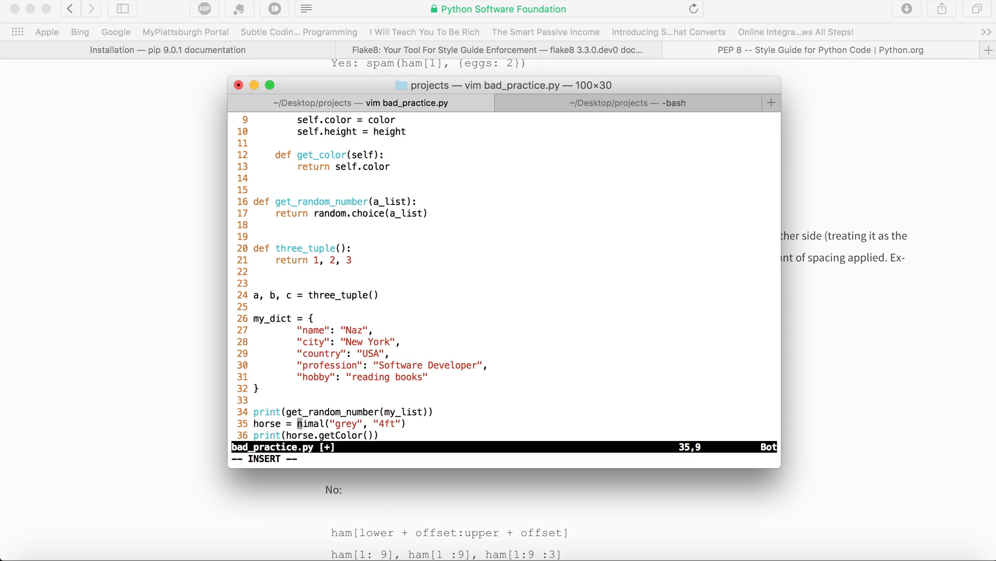
pyautogui.write('A')
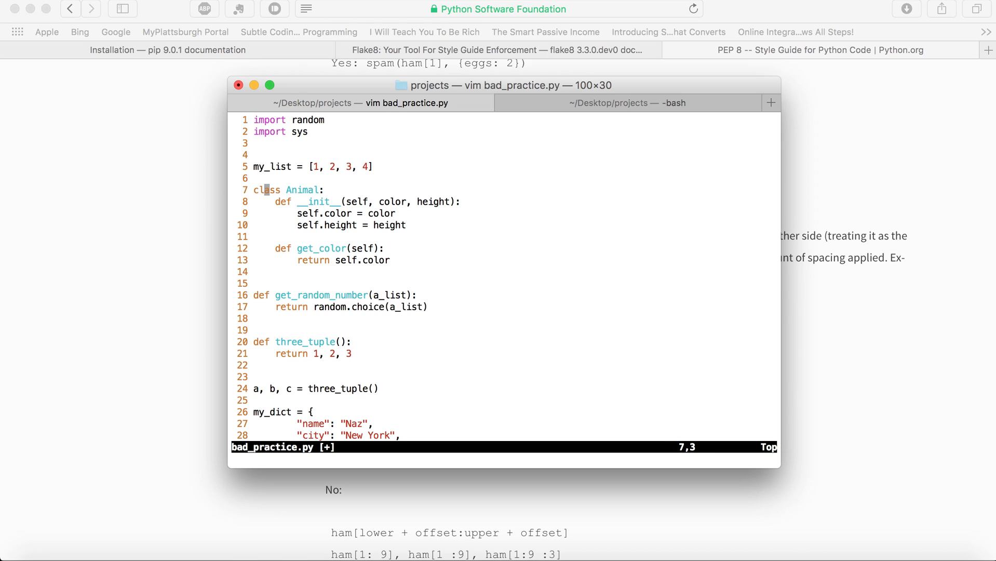
# Step: Write bad_practice.py to disk with :w, saving all 36 lines
pyautogui.press('l')
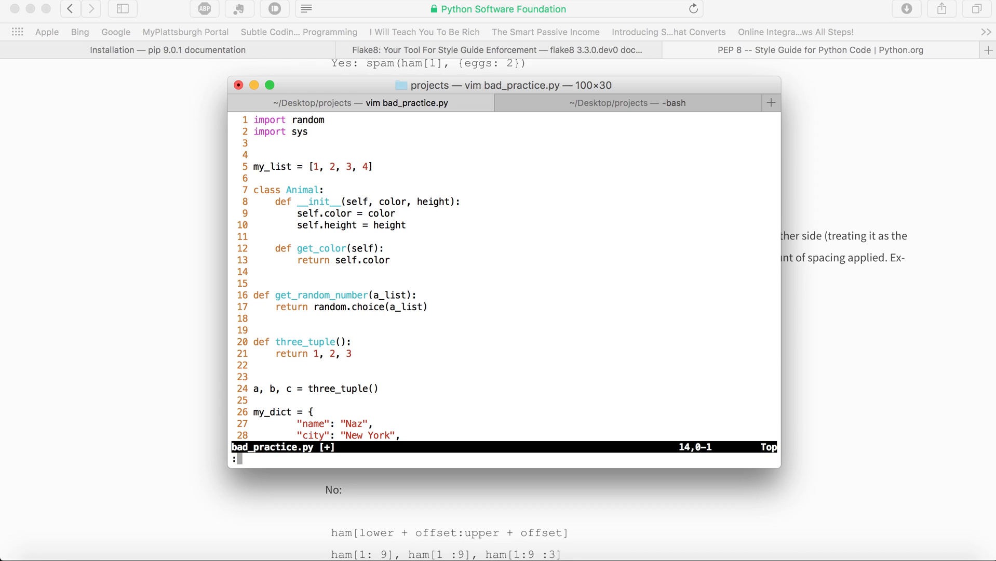
pyautogui.write(':w')
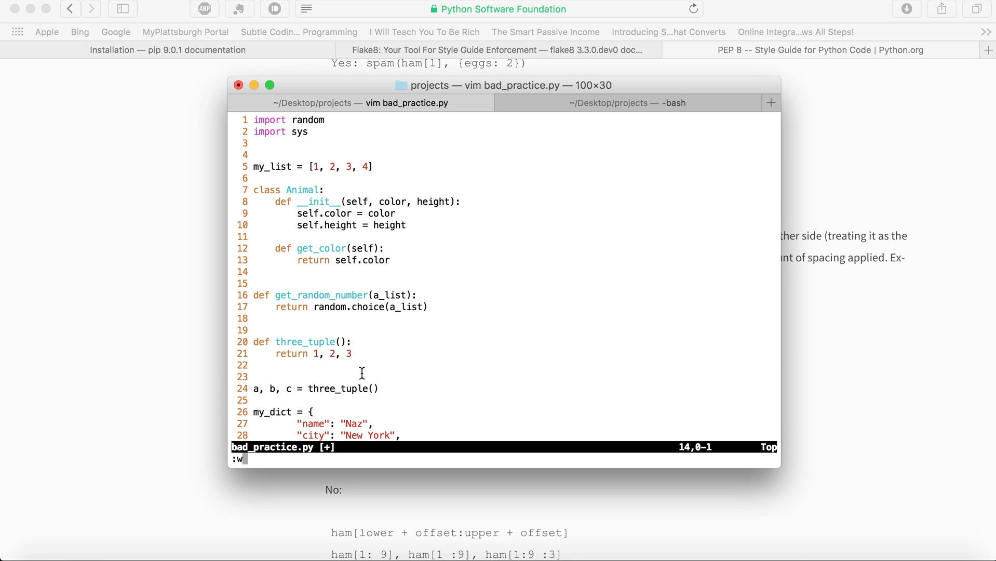
pyautogui.moveTo(247, 479)
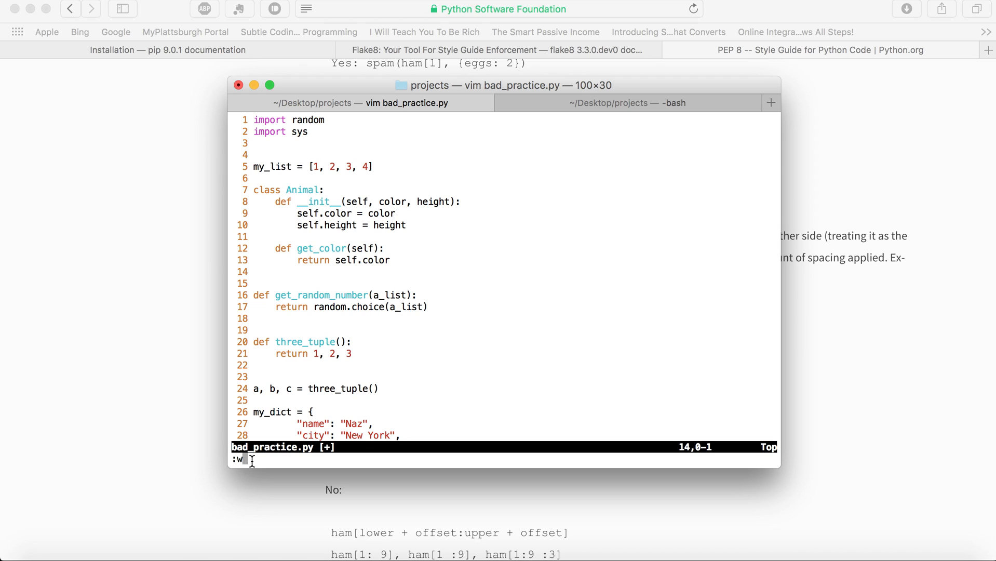
pyautogui.write('\\')
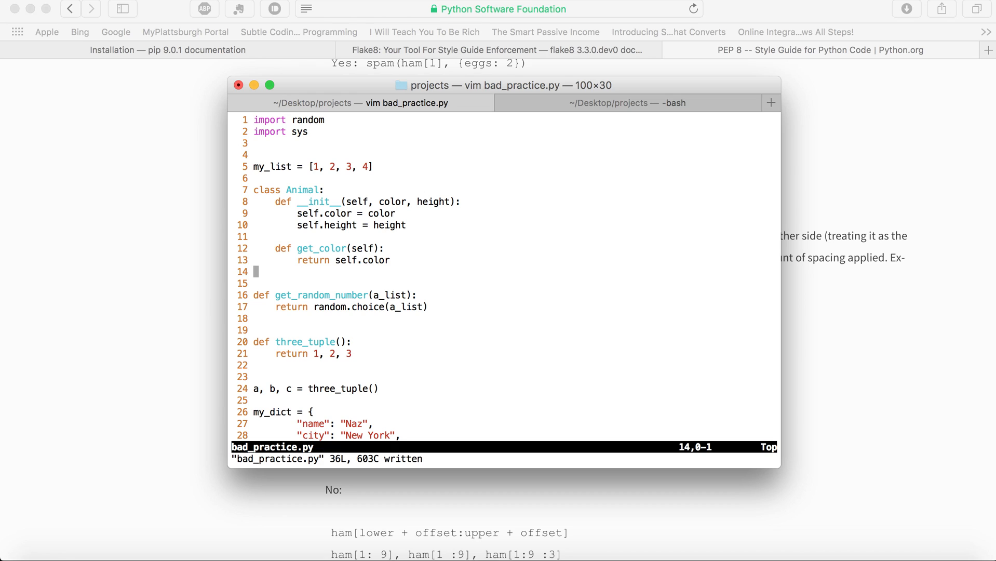
# Step: Rerun python3 bad_practice.py in the -bash tab, now printing 3 and grey
pyautogui.click(631, 102)
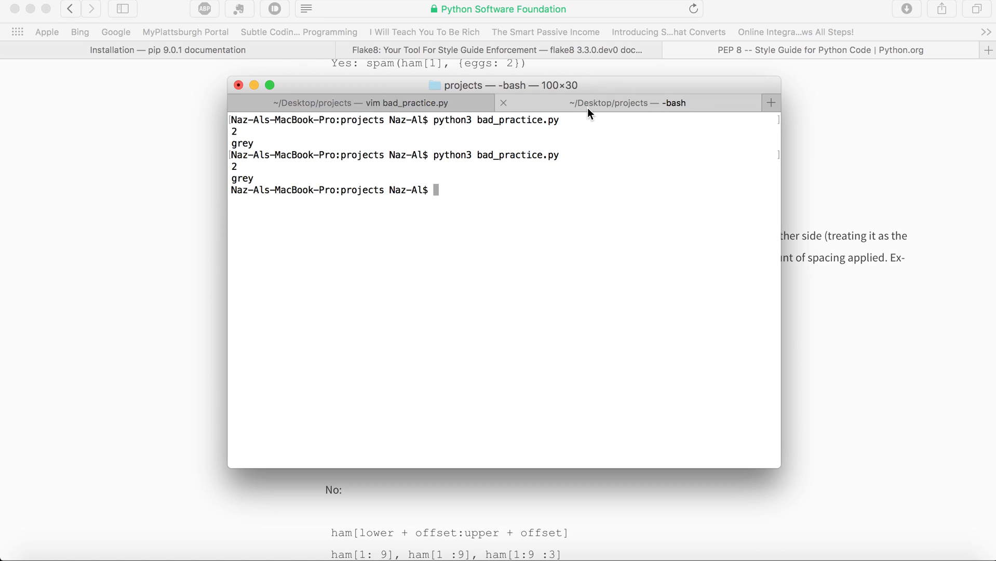
pyautogui.write('python3 bad_practice.py')
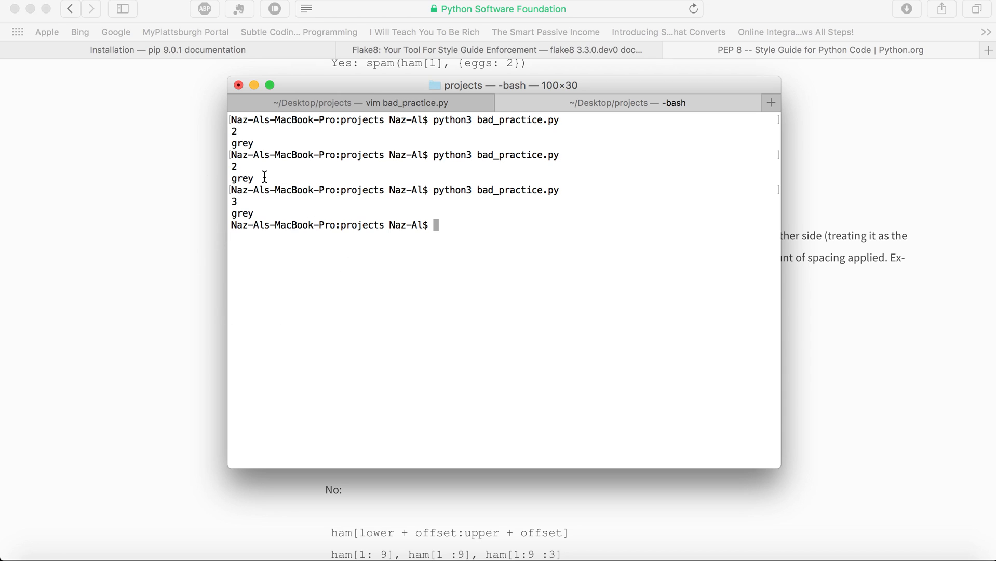
pyautogui.moveTo(462, 270)
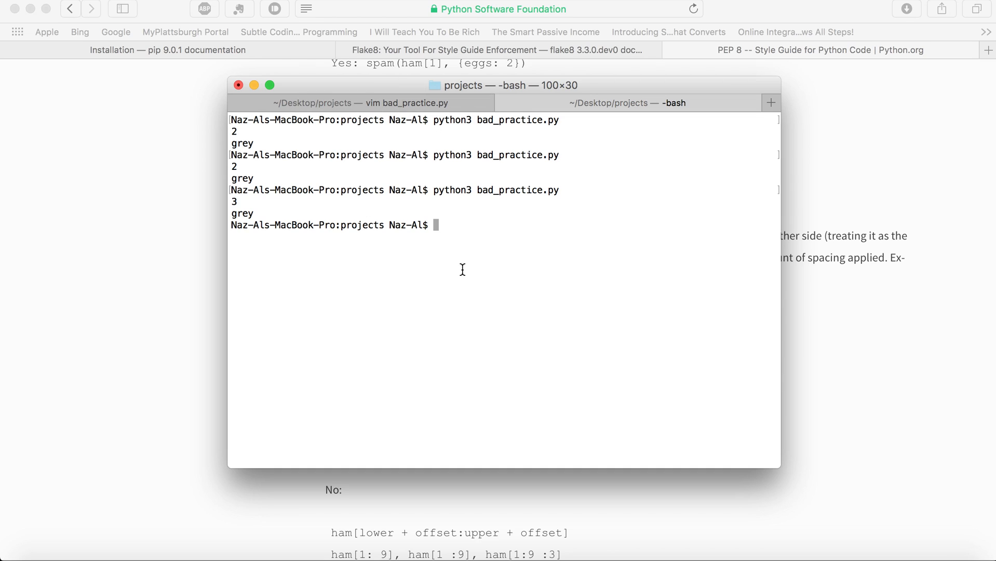
pyautogui.moveTo(459, 360)
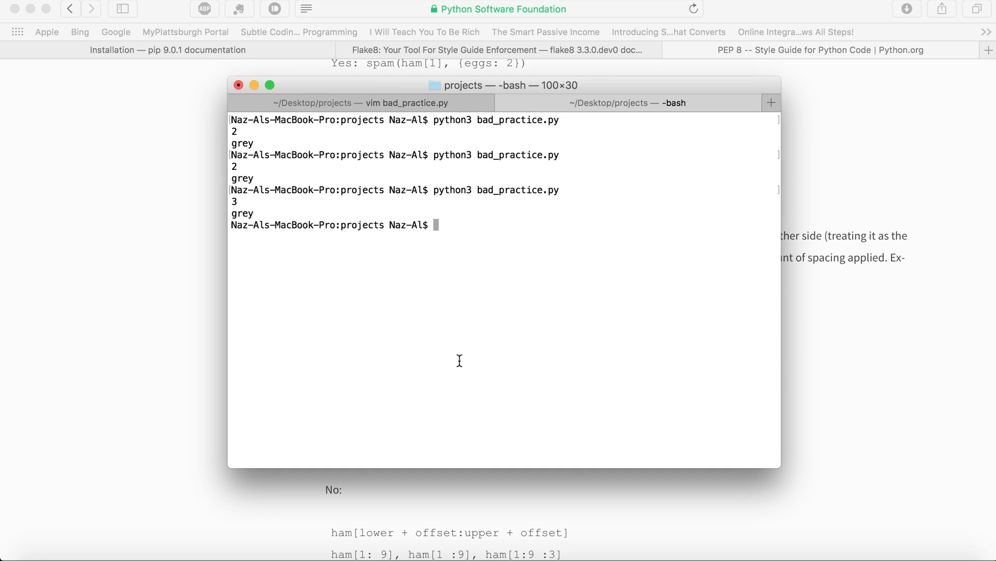
# Step: Run flake8 bad_practice.py, showing an unused sys import and a blank-line warning at line 7
pyautogui.write('fl')
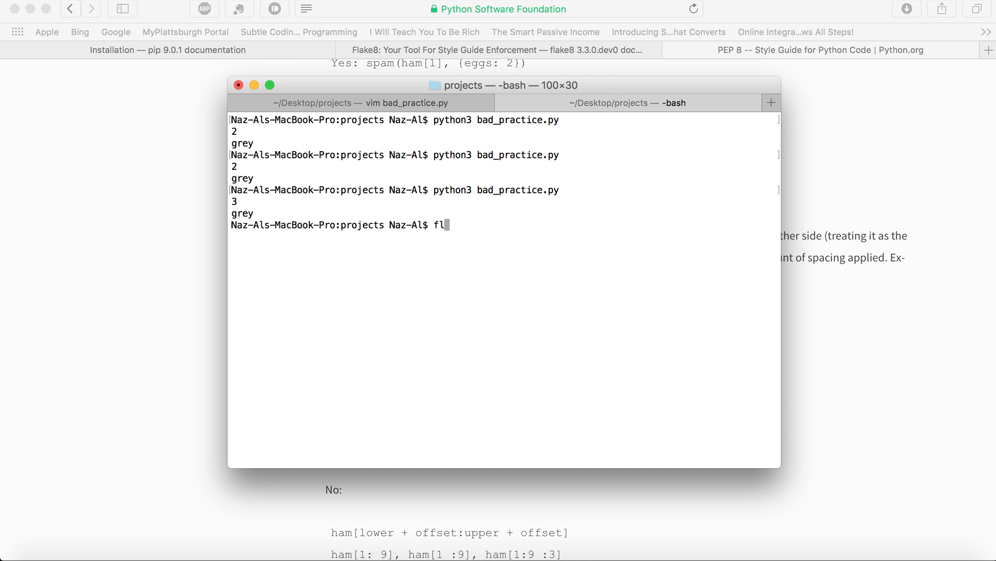
pyautogui.write('ake8')
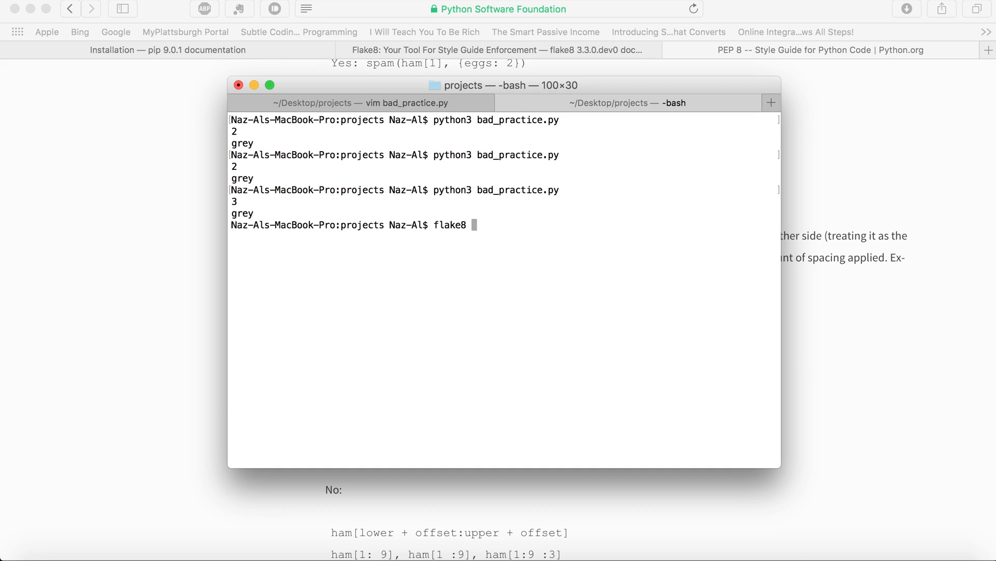
pyautogui.write('bad_practice.py')
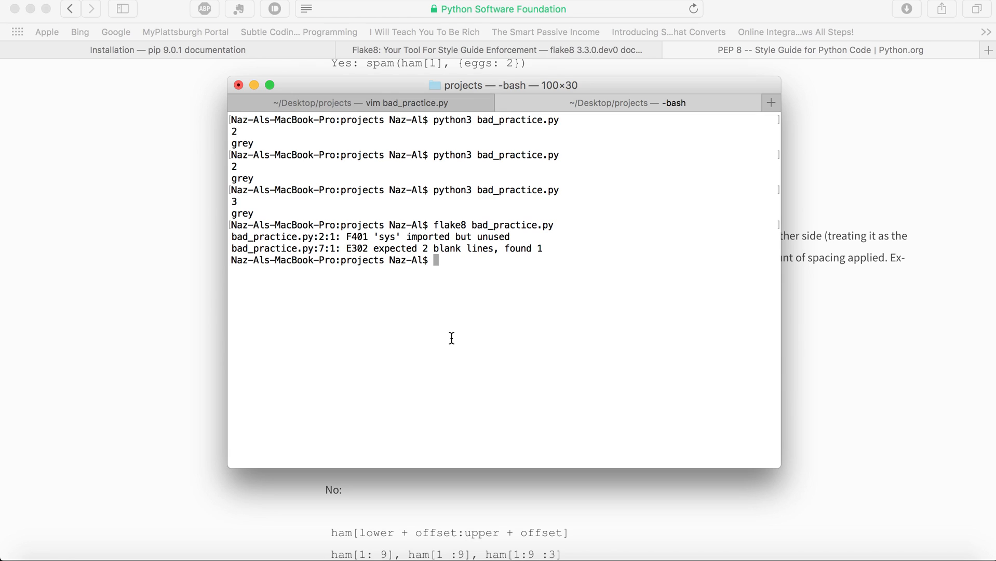
pyautogui.moveTo(449, 290)
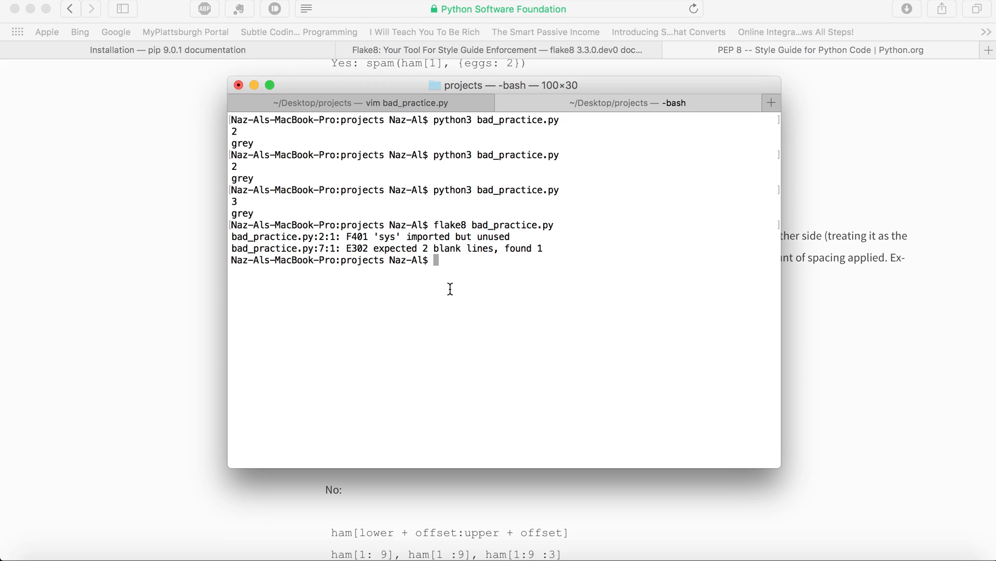
pyautogui.moveTo(299, 183)
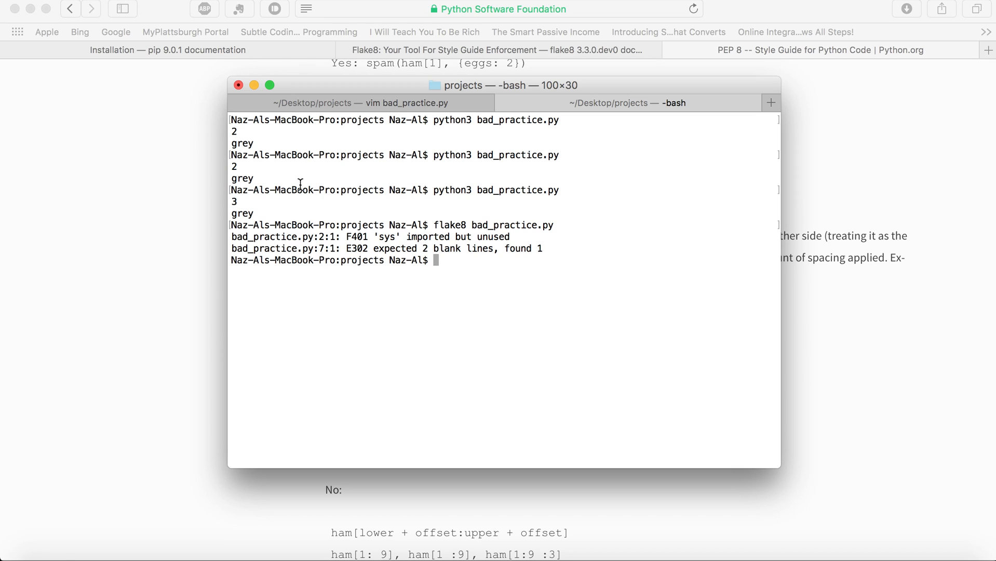
pyautogui.moveTo(333, 251)
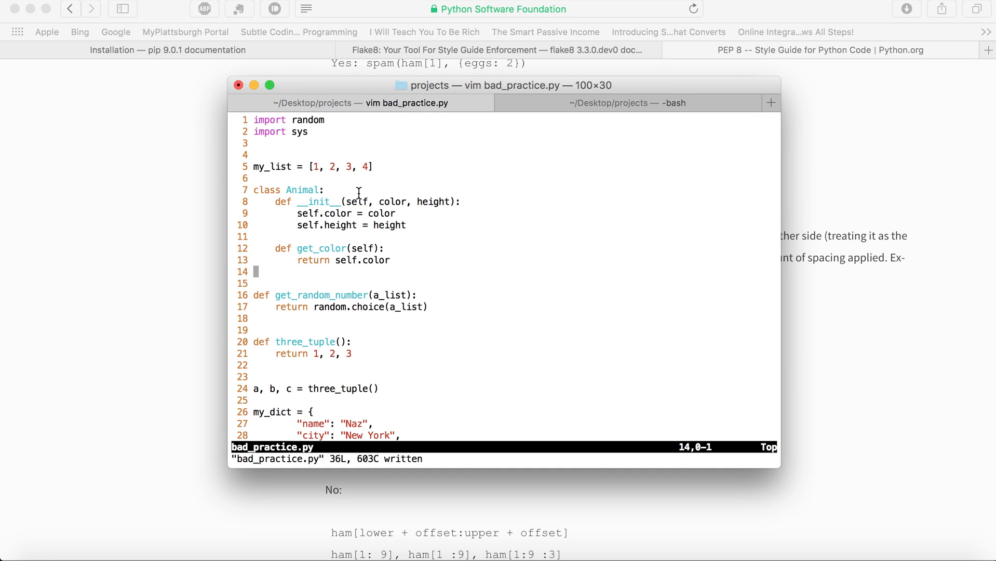
pyautogui.moveTo(353, 220)
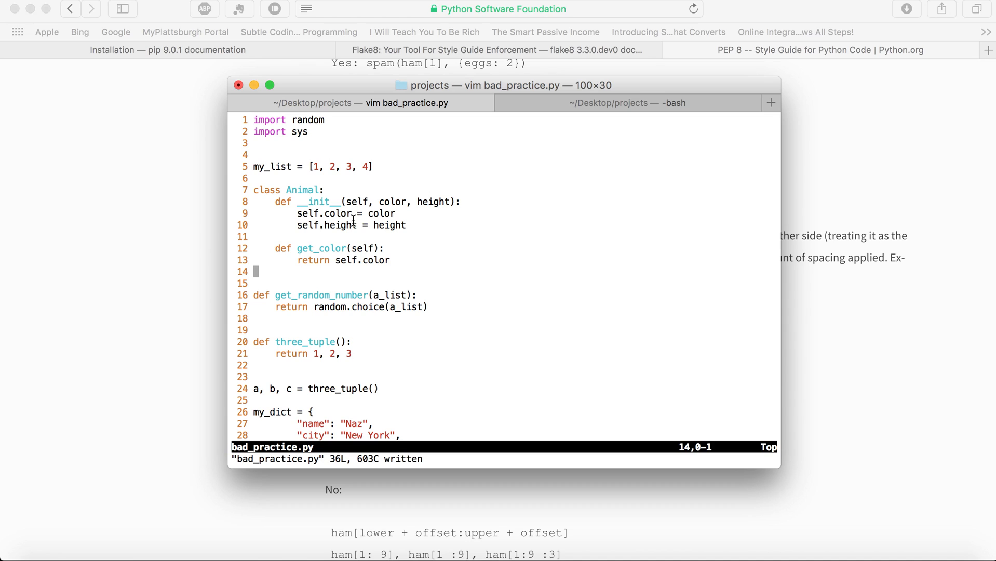
pyautogui.moveTo(355, 330)
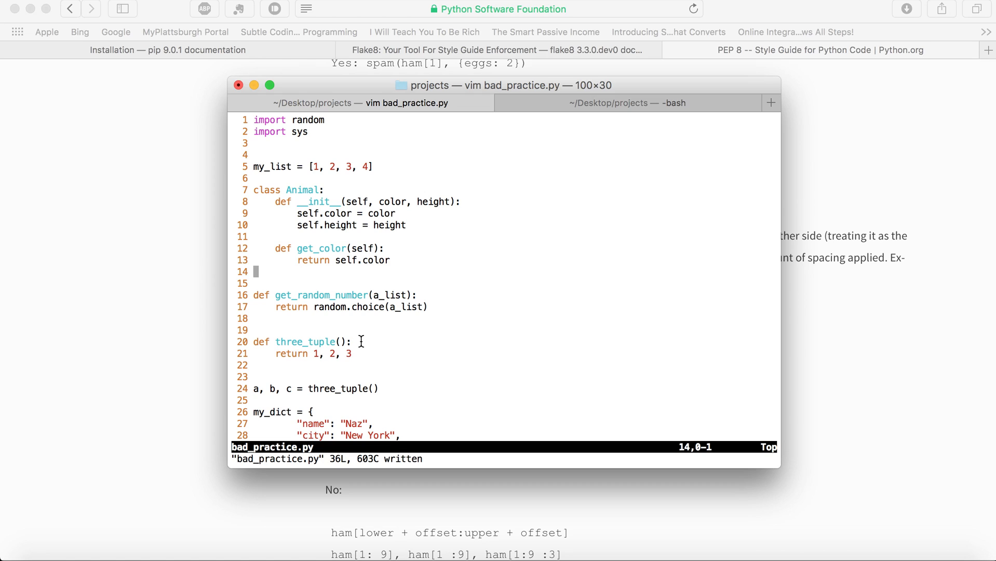
pyautogui.moveTo(498, 166)
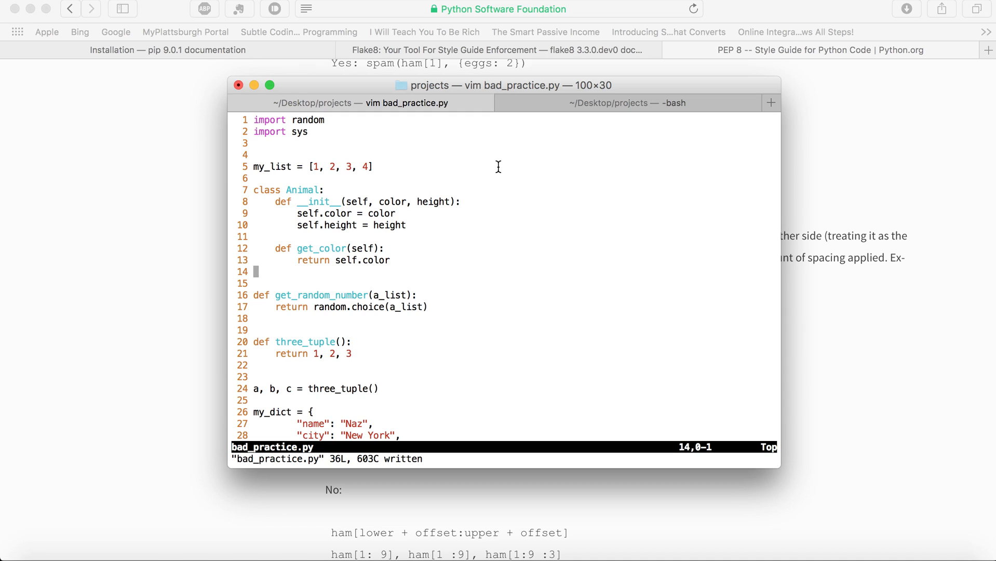
pyautogui.moveTo(670, 358)
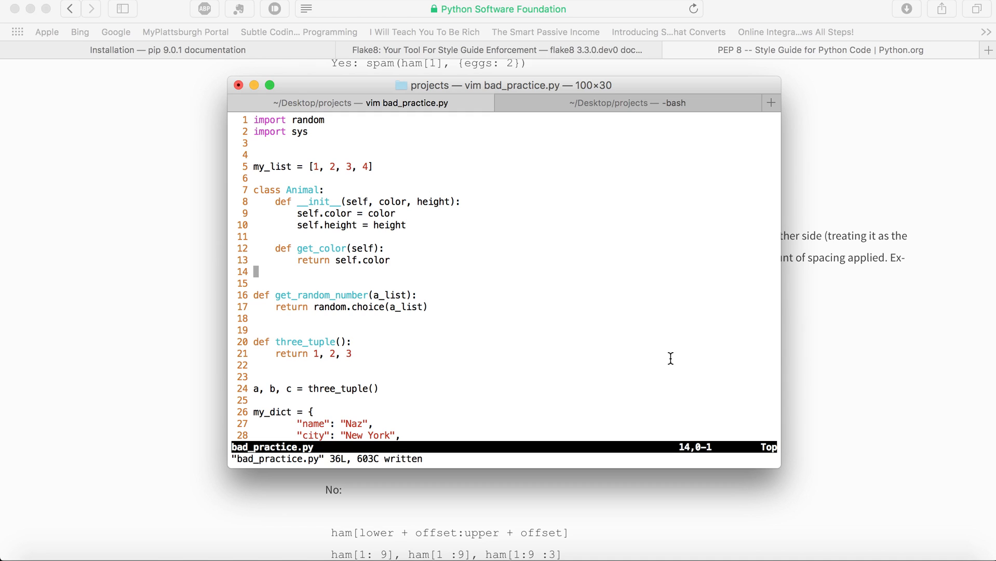
pyautogui.moveTo(685, 463)
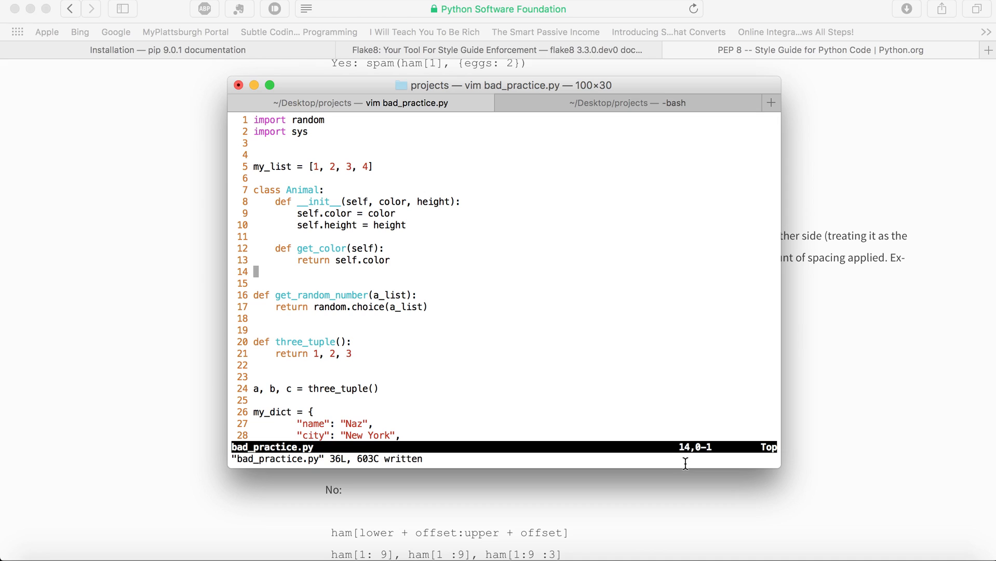
pyautogui.moveTo(715, 458)
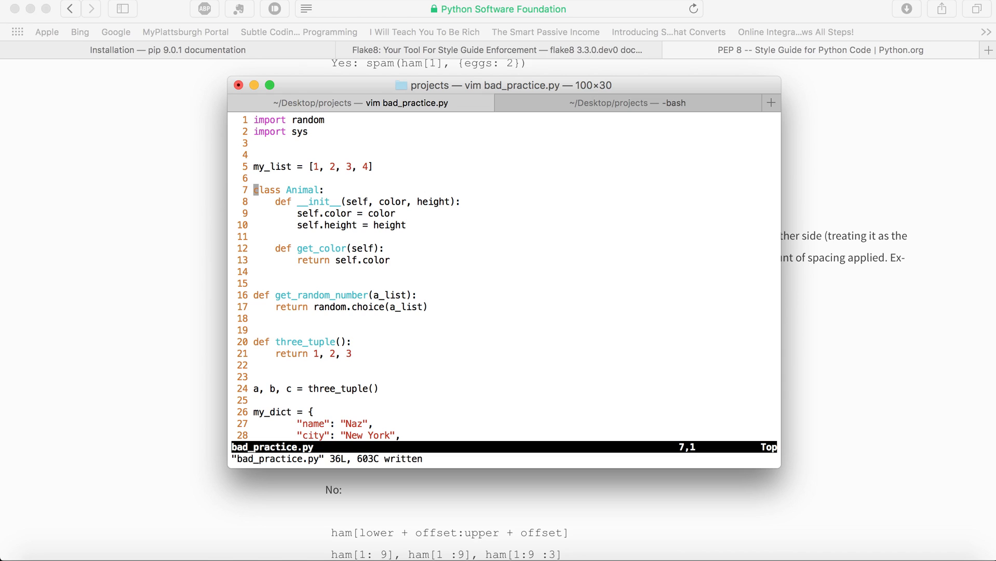
# Step: Open a blank line above class Animal for two blank lines, and save with :w
pyautogui.press('O')
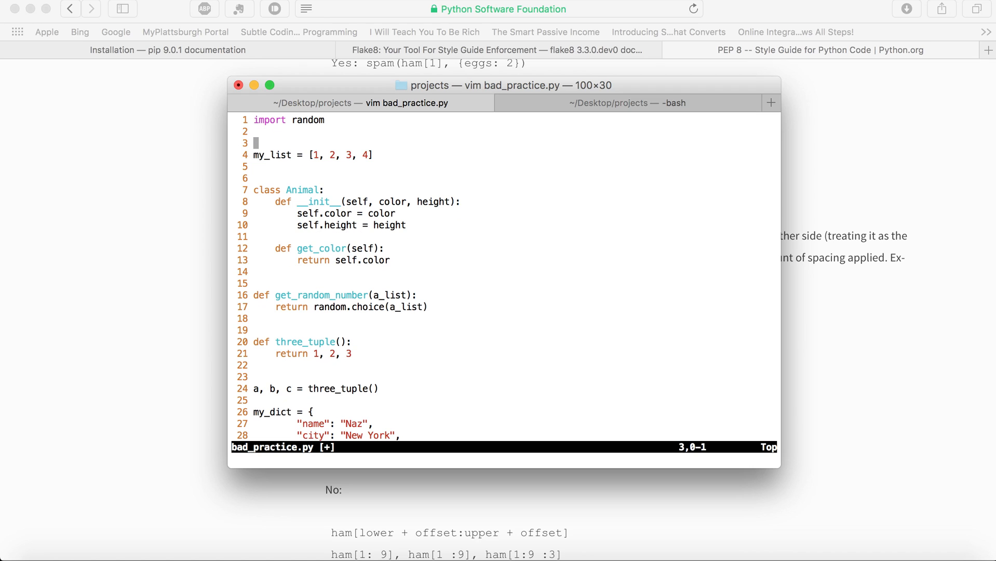
pyautogui.press('j')
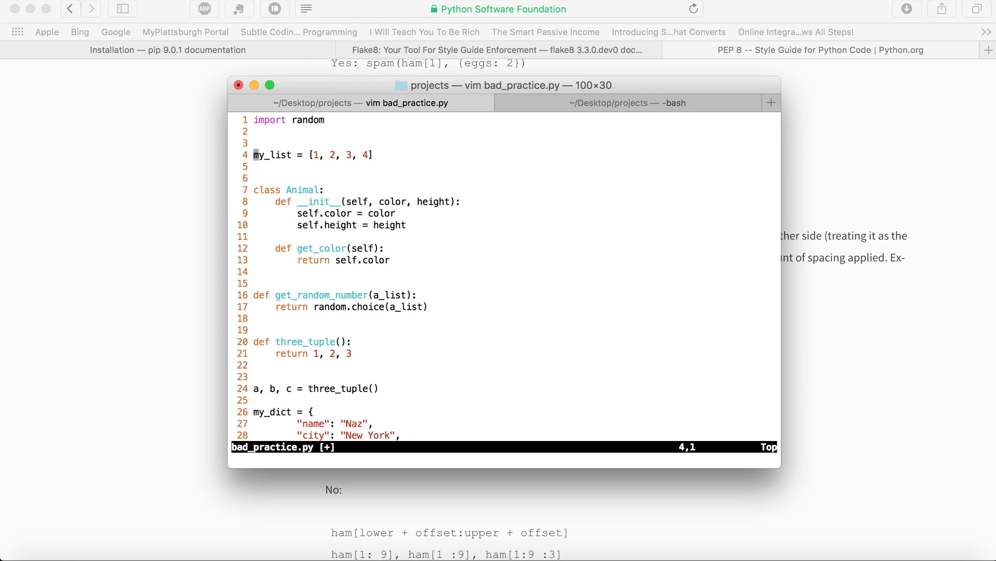
pyautogui.write(':w')
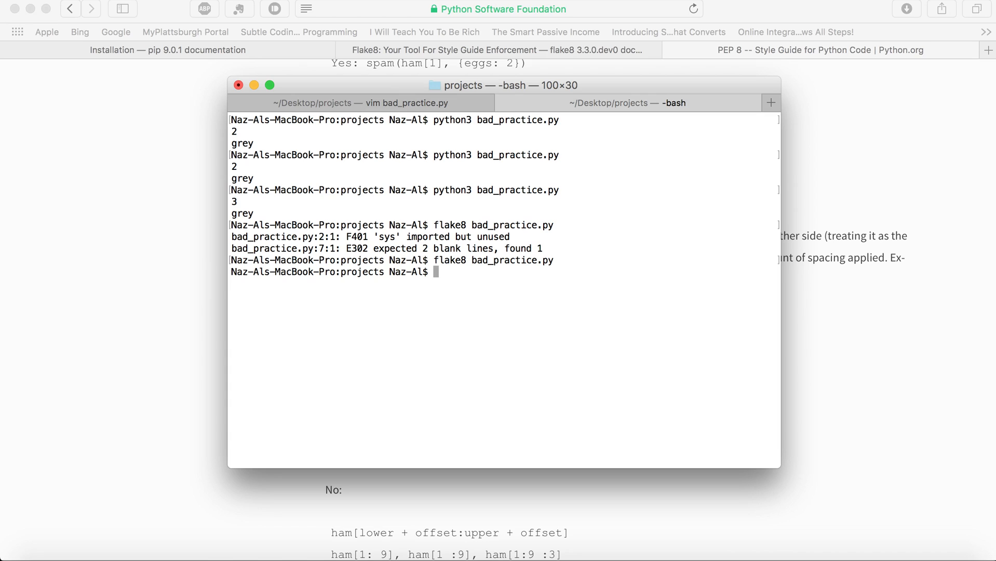
# Step: Type python3 to rerun bad_practice.py and highlight the earlier flake8 command
pyautogui.write('pytho')
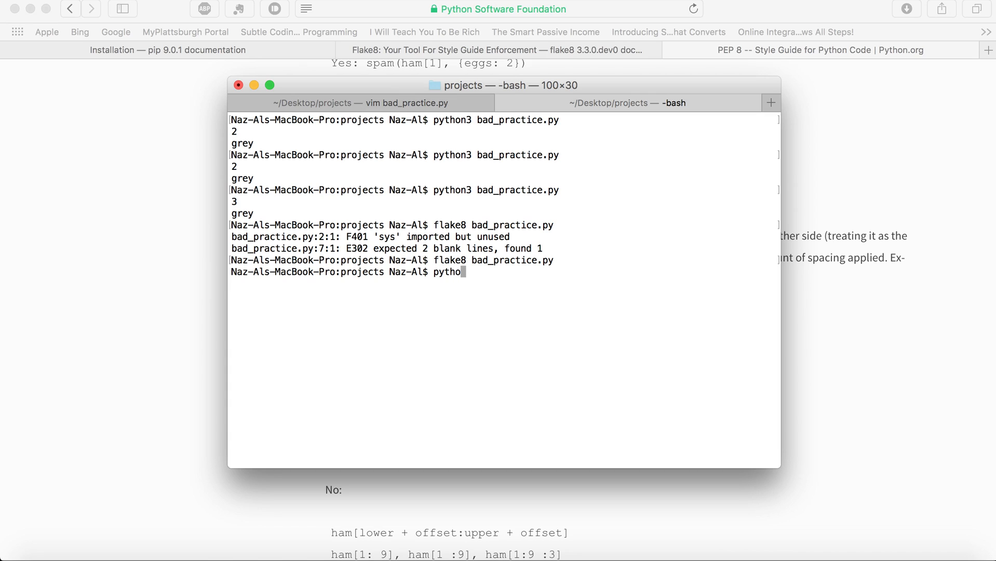
pyautogui.write('n')
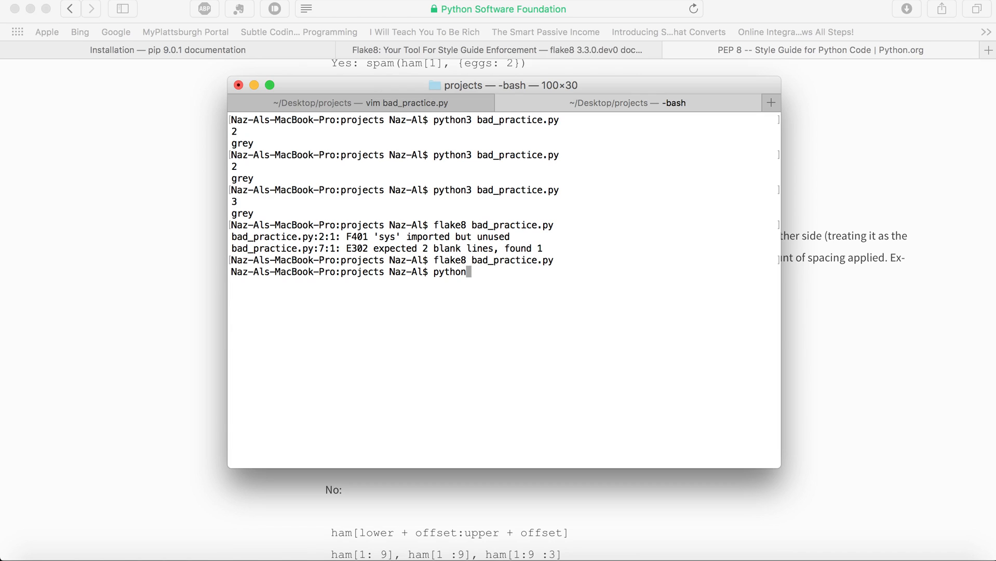
pyautogui.write('3 bad_practice.py')
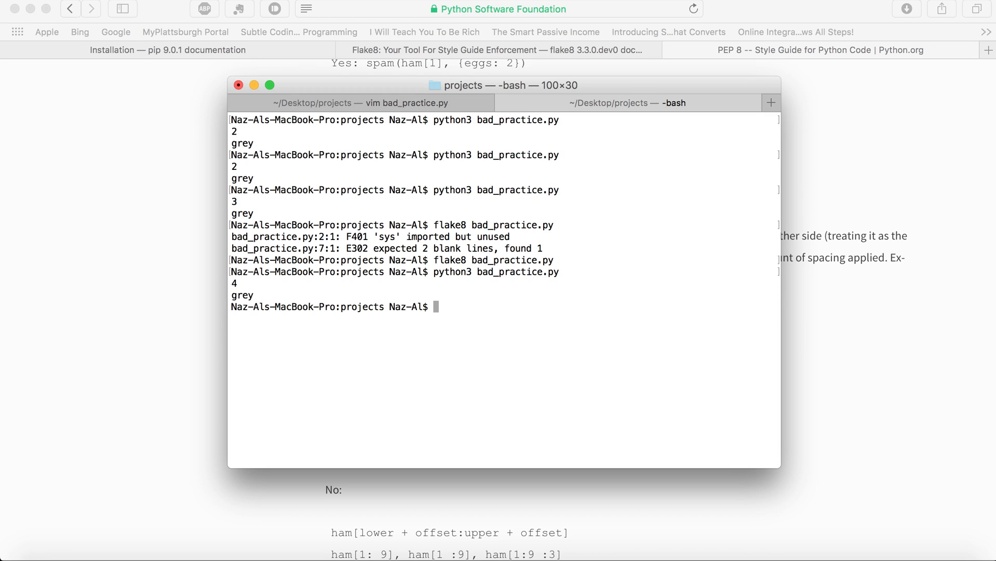
pyautogui.moveTo(434, 166)
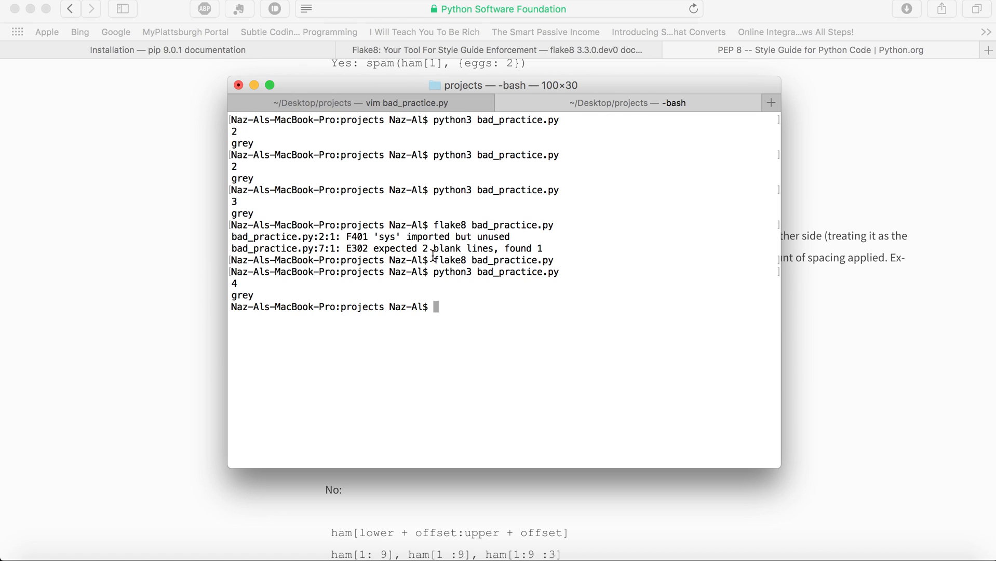
pyautogui.doubleClick(449, 260)
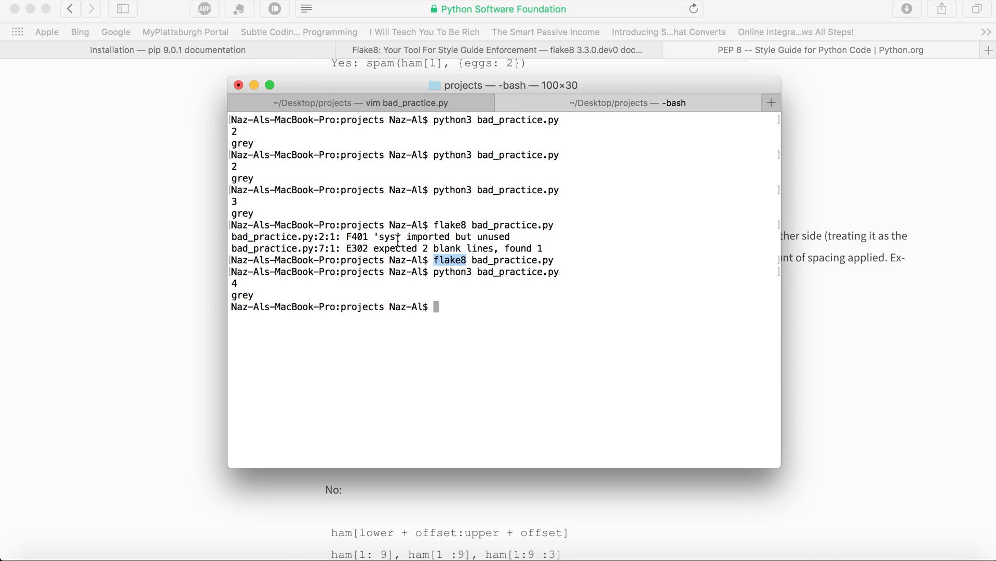
pyautogui.moveTo(254, 92)
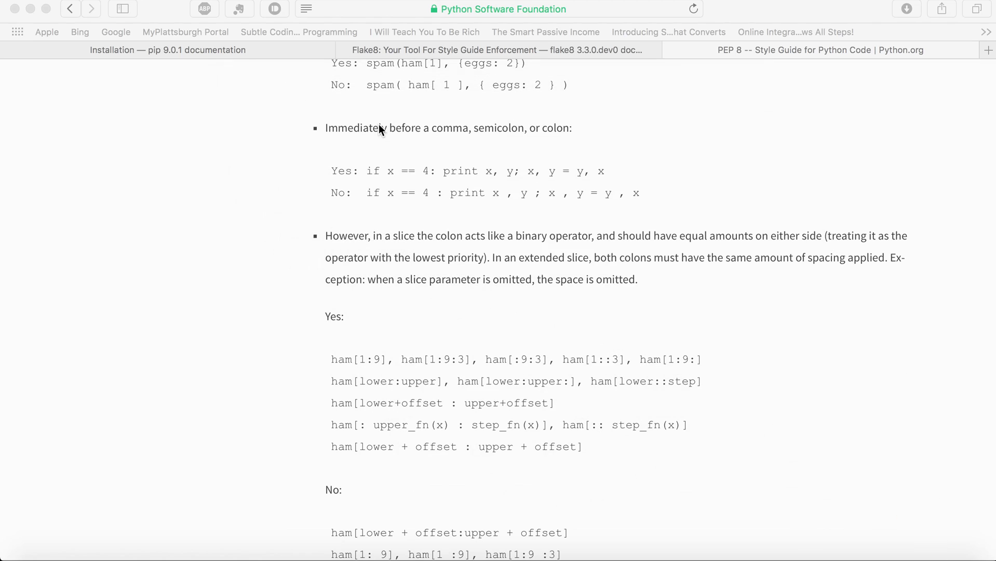
# Step: Switch to the Flake8 documentation tab and highlight 'pip' in its installation command
pyautogui.scroll(-3)
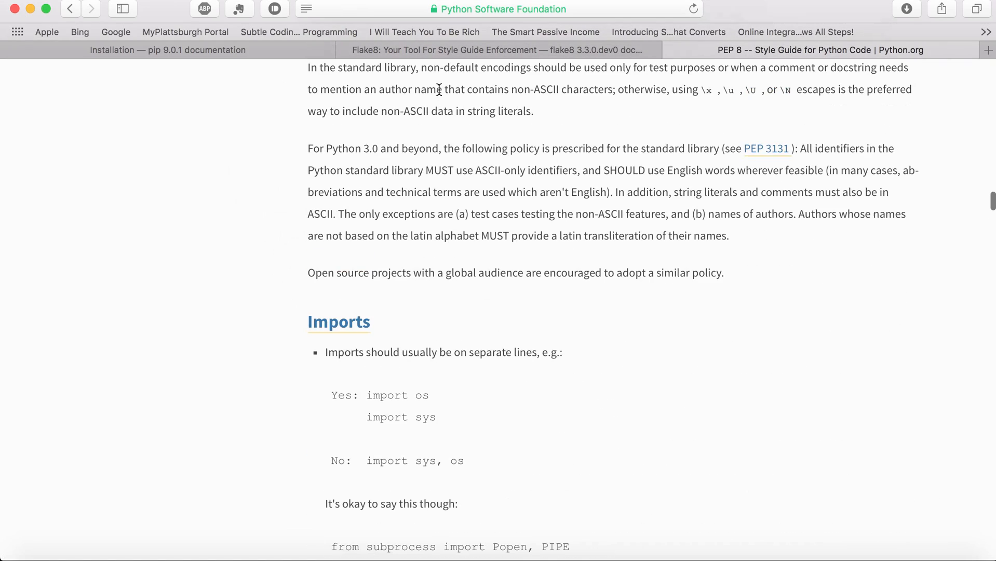
pyautogui.click(497, 50)
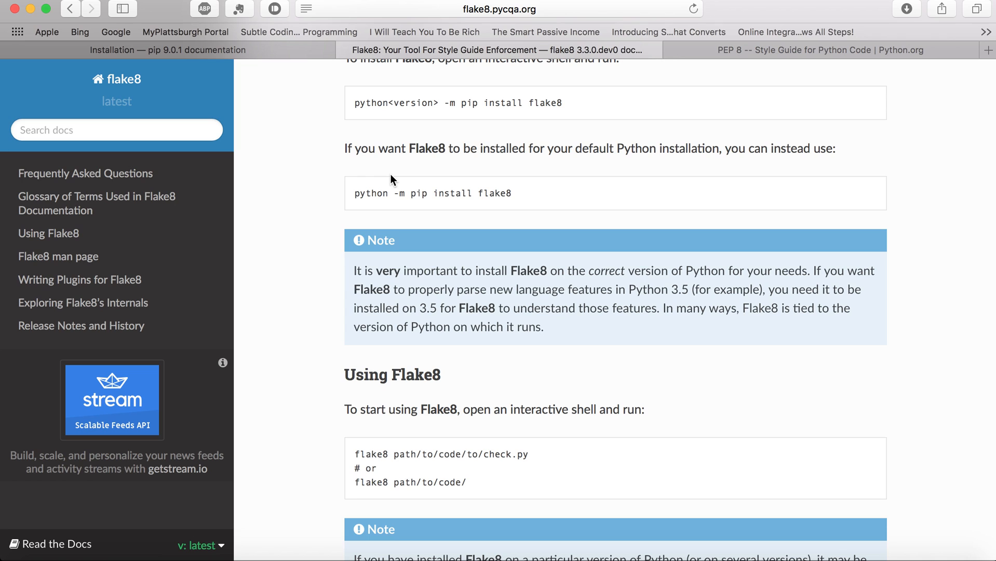
pyautogui.scroll(3)
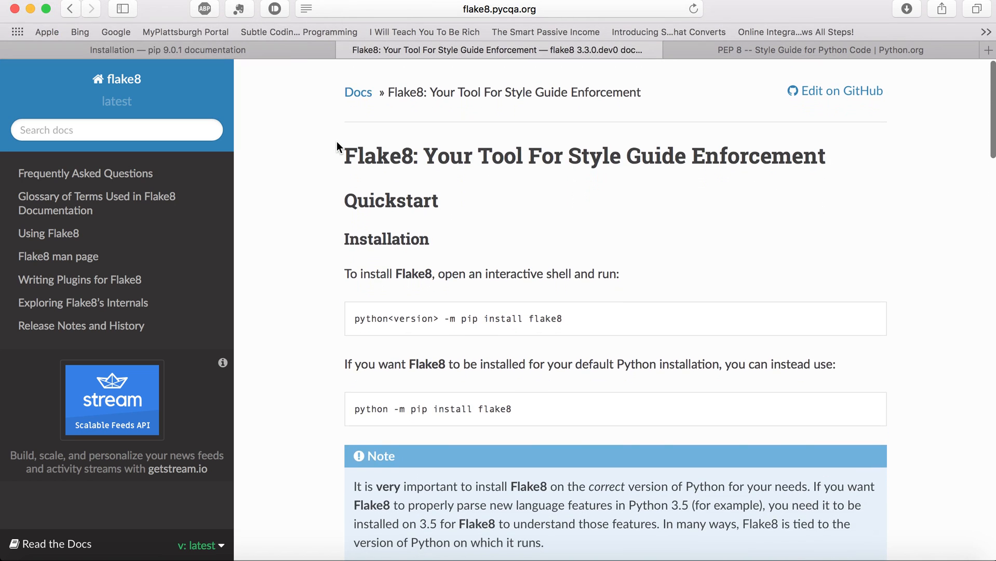
pyautogui.scroll(-3)
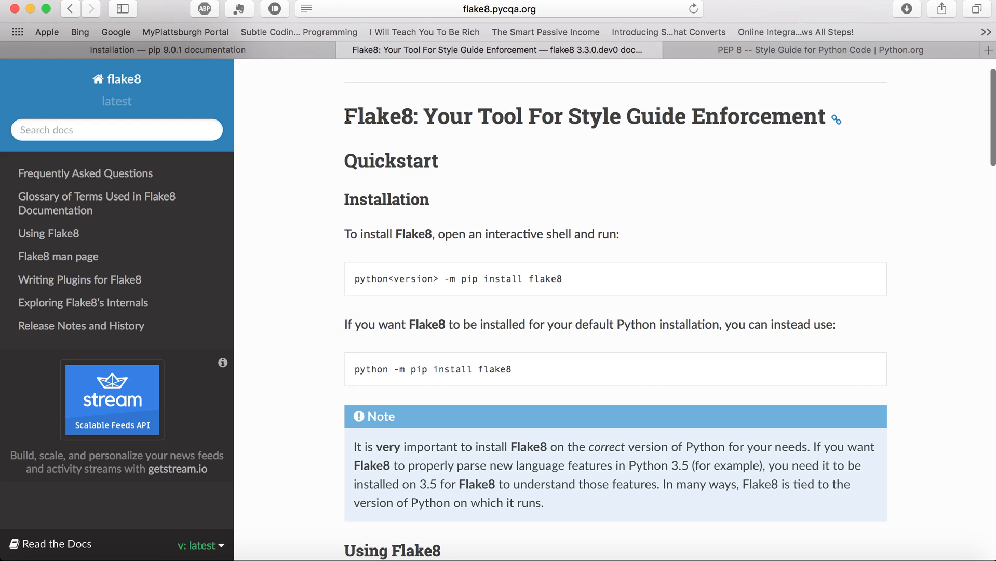
pyautogui.doubleClick(378, 116)
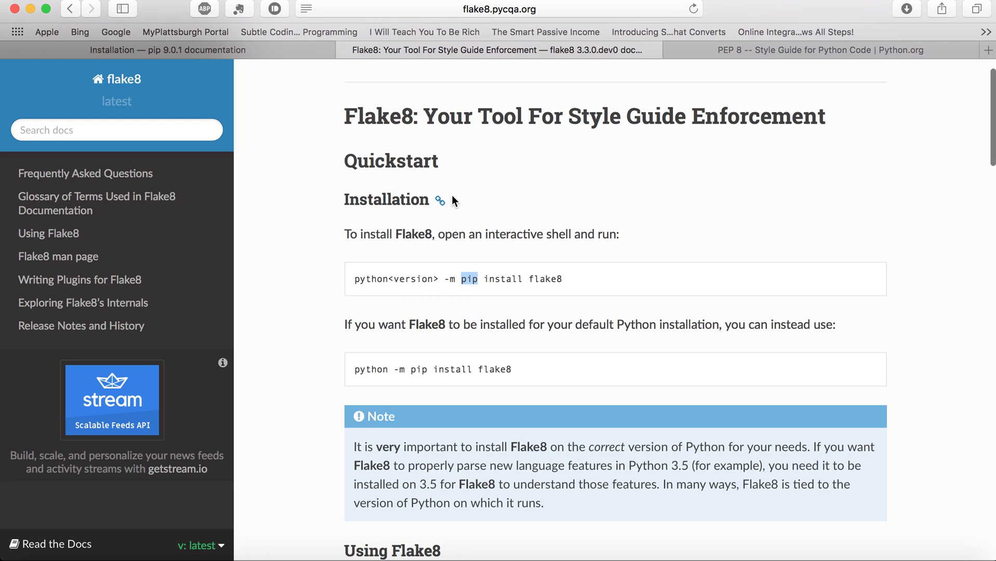
pyautogui.scroll(-3)
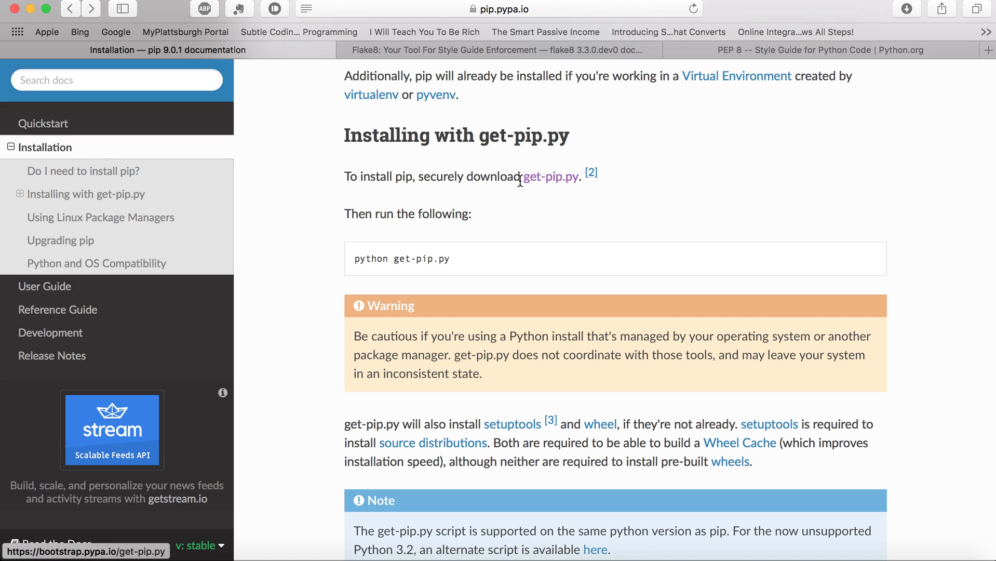
pyautogui.moveTo(547, 203)
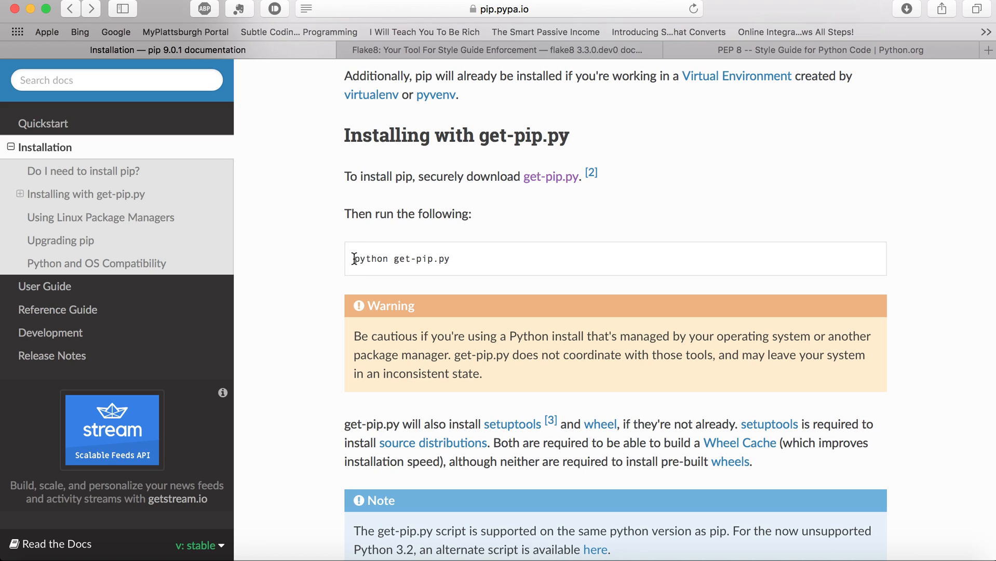
pyautogui.moveTo(528, 273)
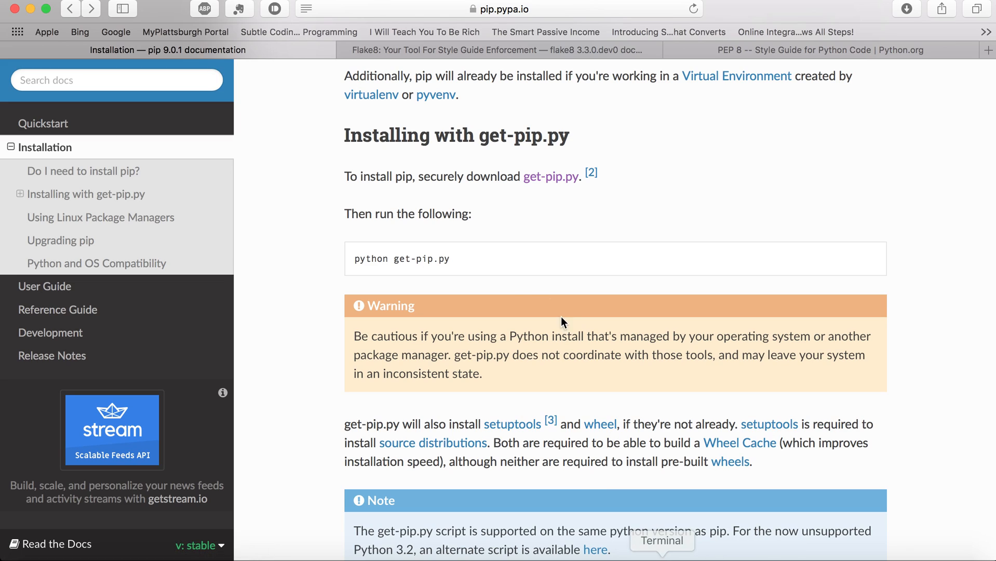
pyautogui.moveTo(466, 284)
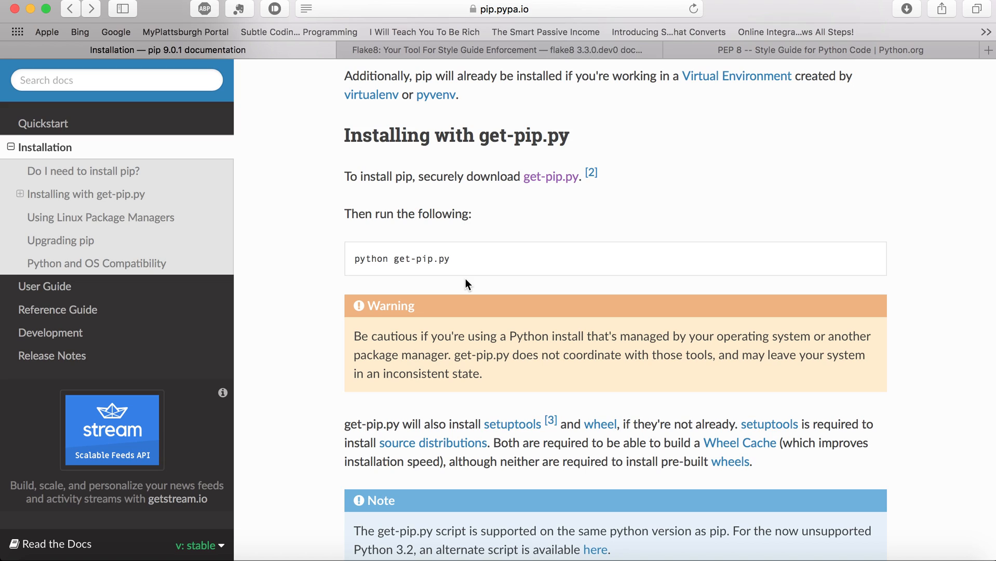
pyautogui.moveTo(602, 481)
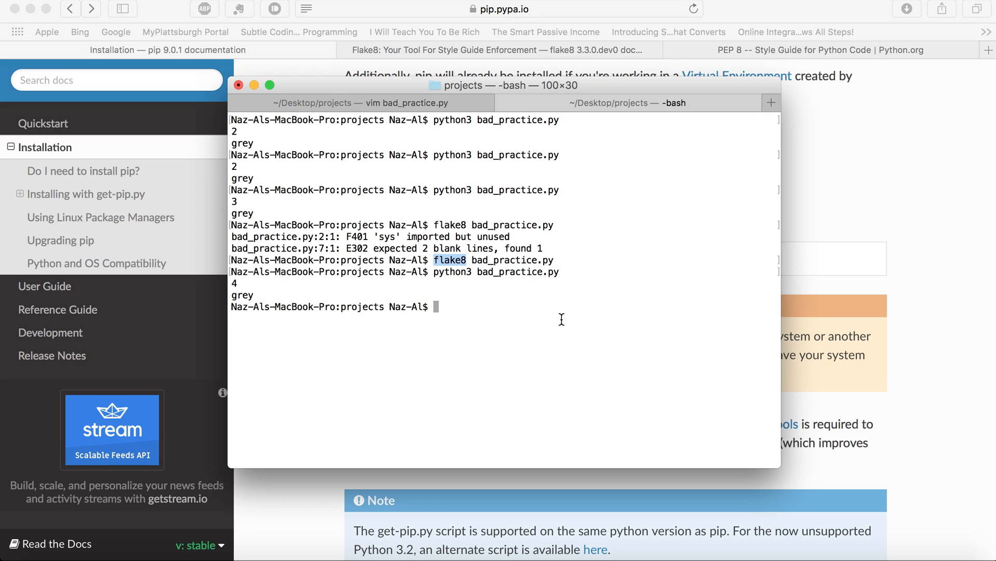
# Step: Move Terminal aside and type a python3 pip install flake8 command at the prompt
pyautogui.write('python')
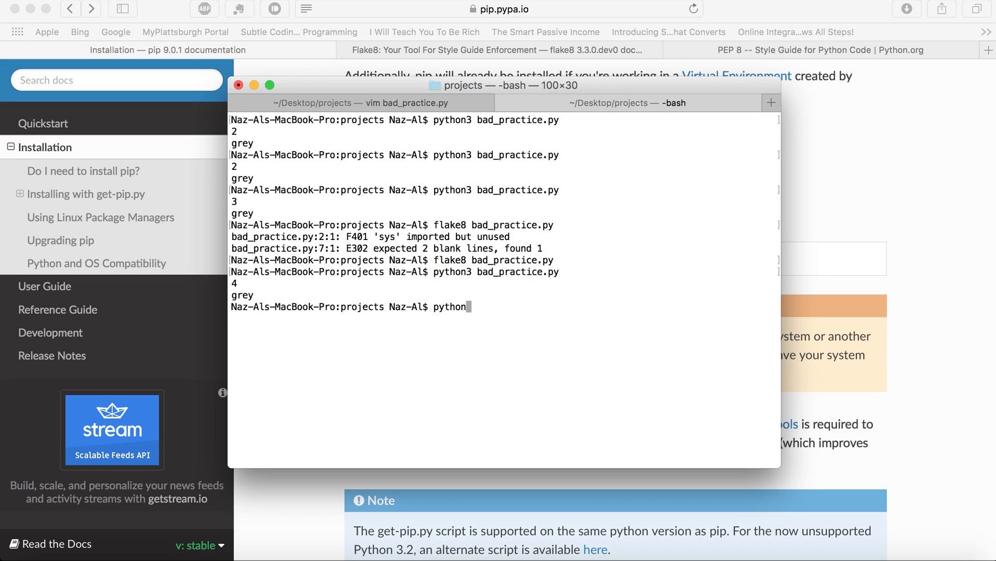
pyautogui.write('3')
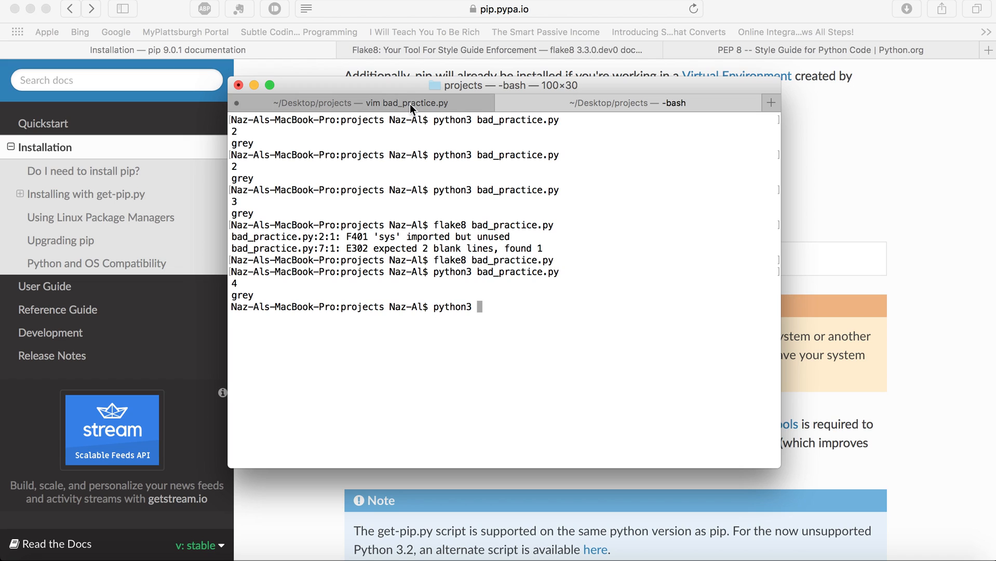
pyautogui.moveTo(413, 85); pyautogui.dragTo(651, 139)
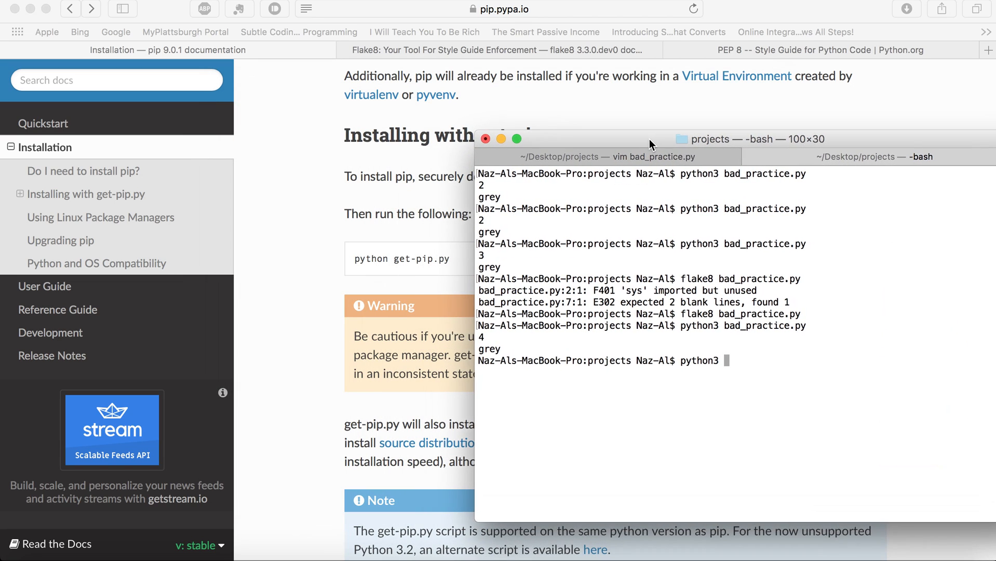
pyautogui.write('get-pip.py')
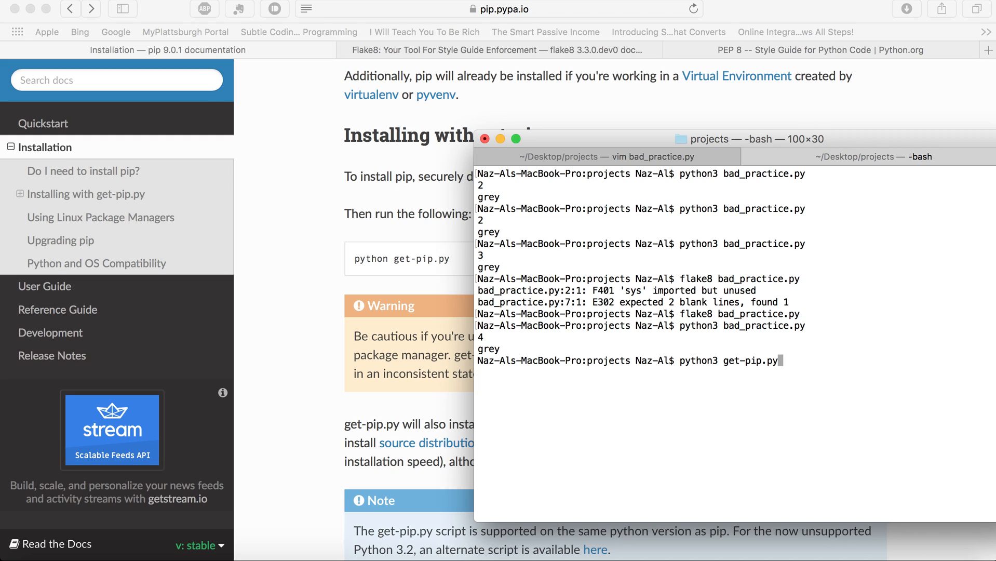
pyautogui.press('Backspace')
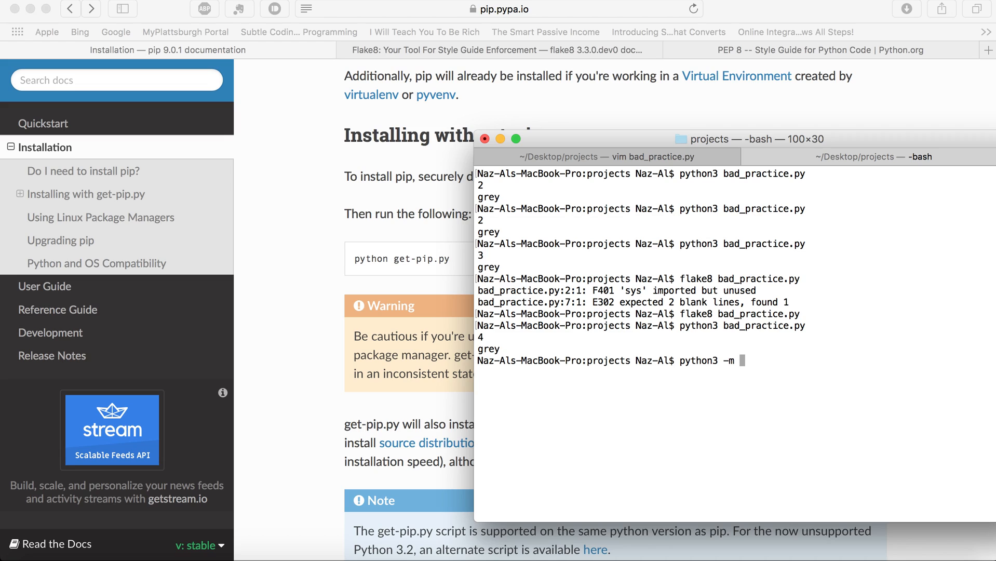
pyautogui.write('pip install')
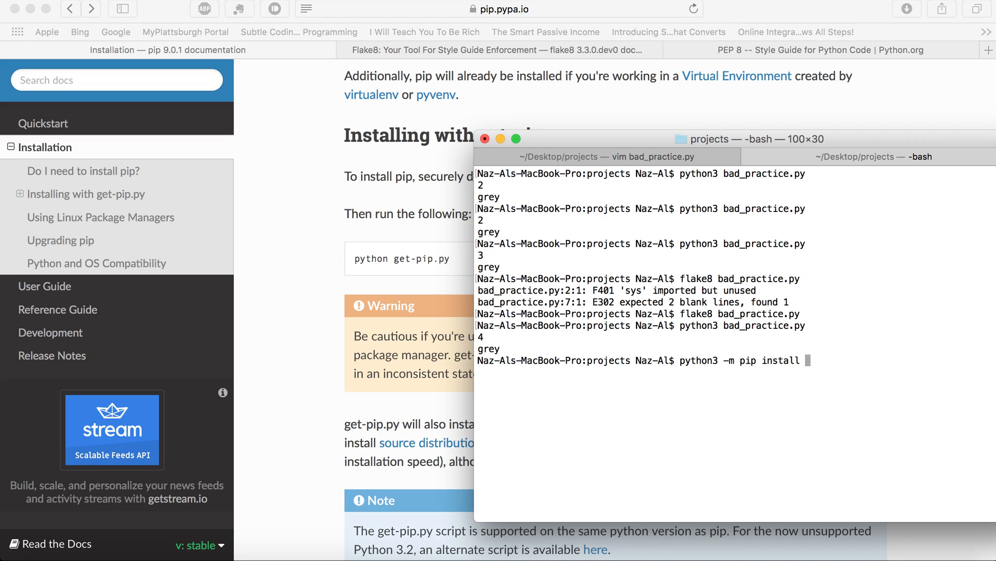
pyautogui.write('fla')
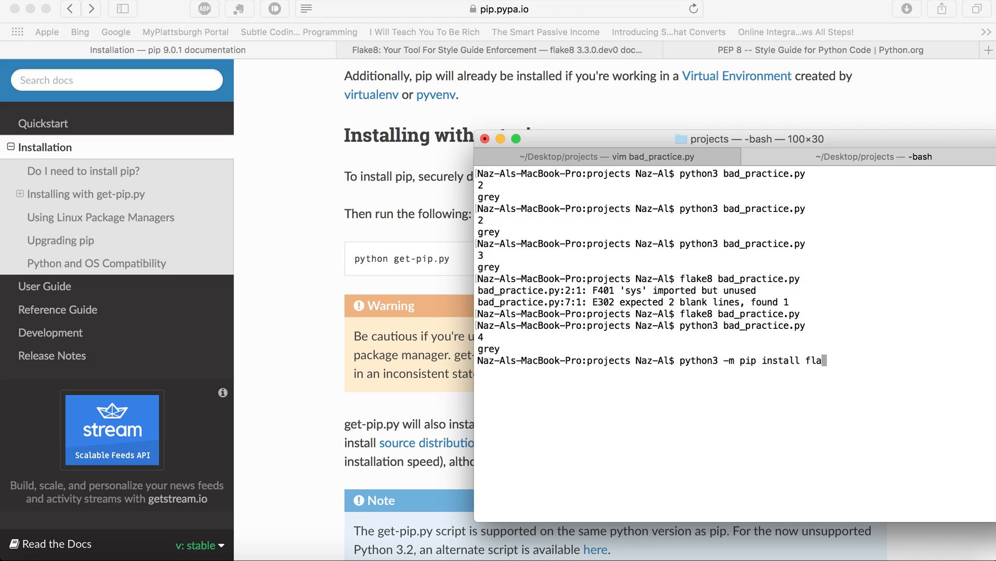
pyautogui.write('ke8')
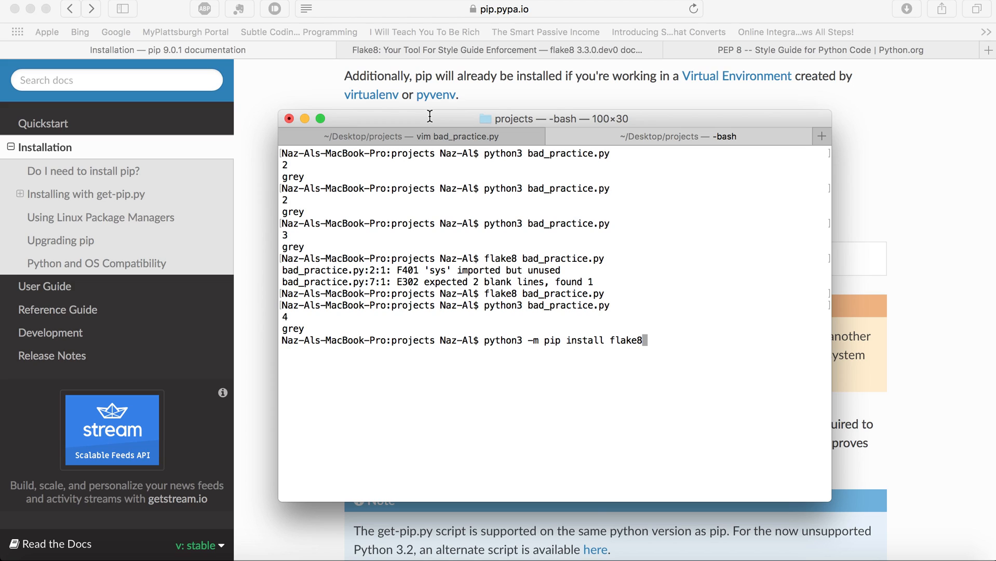
pyautogui.moveTo(642, 360)
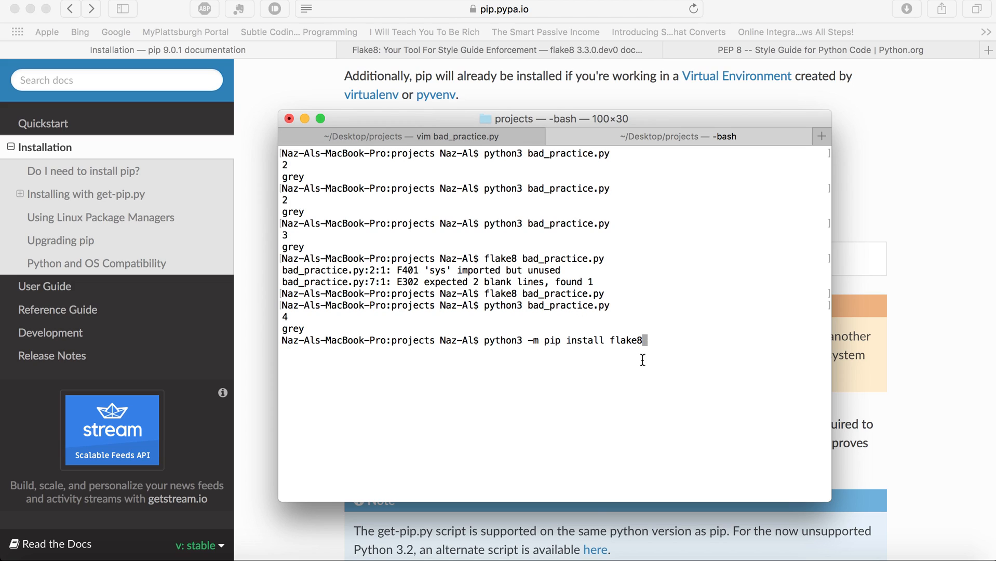
pyautogui.moveTo(600, 318)
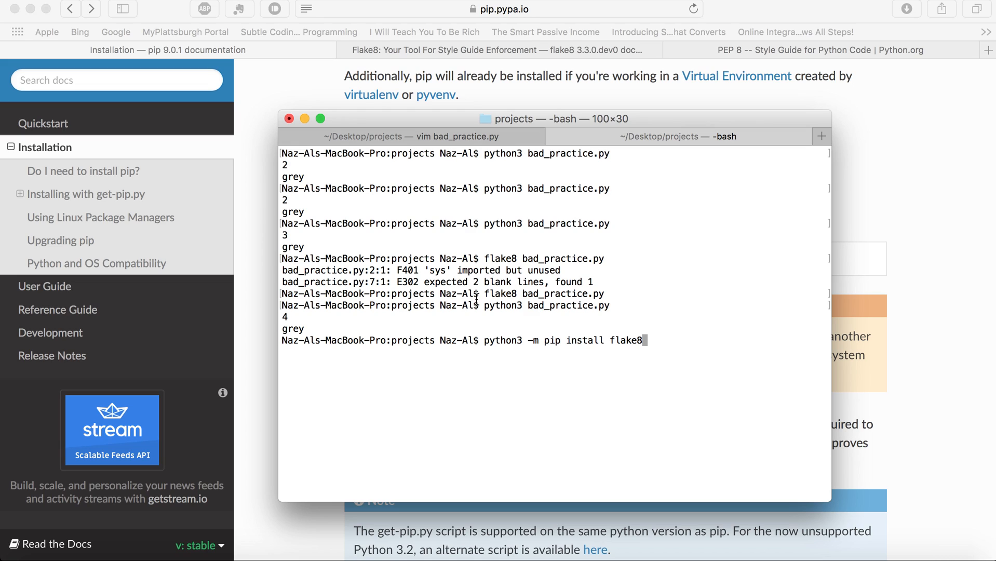
# Step: Erase the flake8 package name and most of the command without running it
pyautogui.press('Backspace')
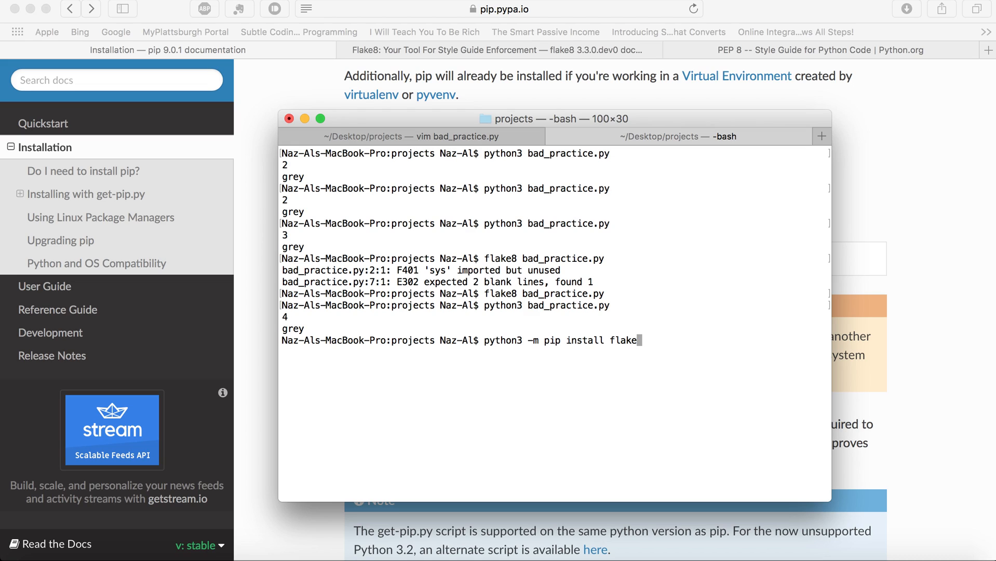
pyautogui.press('Backspace')
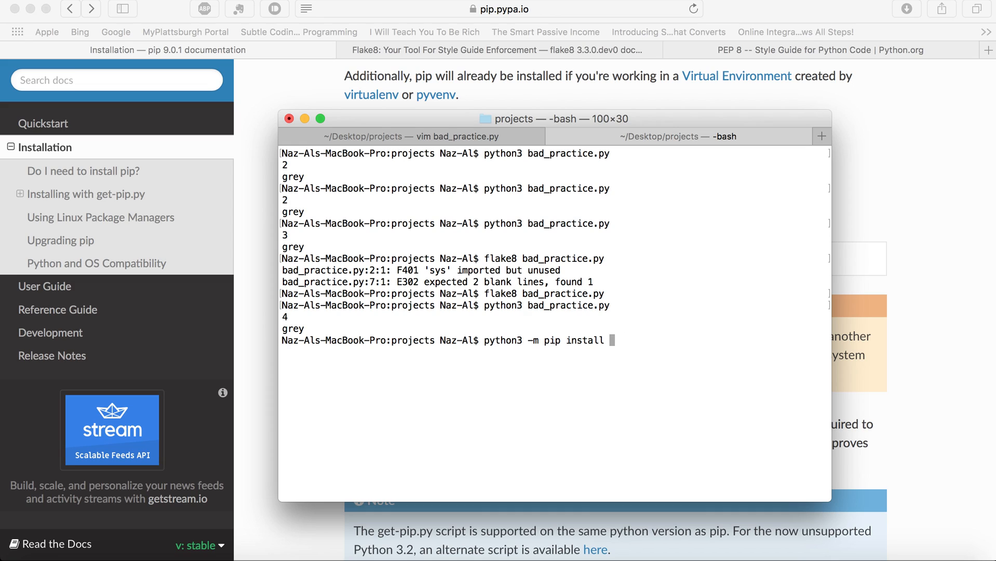
pyautogui.press('Backspace')
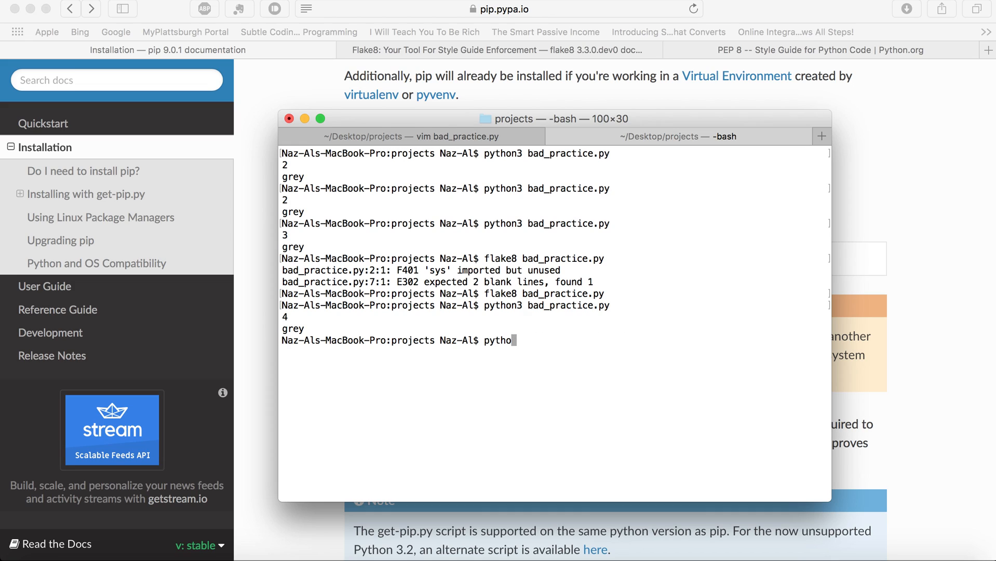